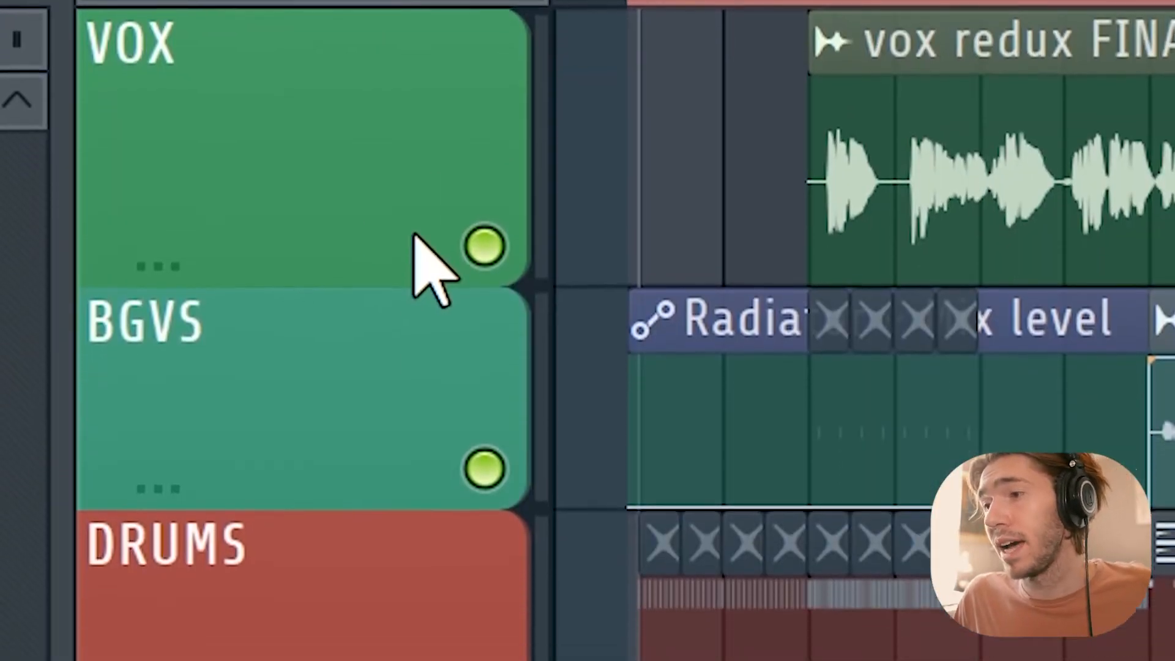
Scroll down the mixer to reach the Master track's effect slots.
scroll("down", 3)
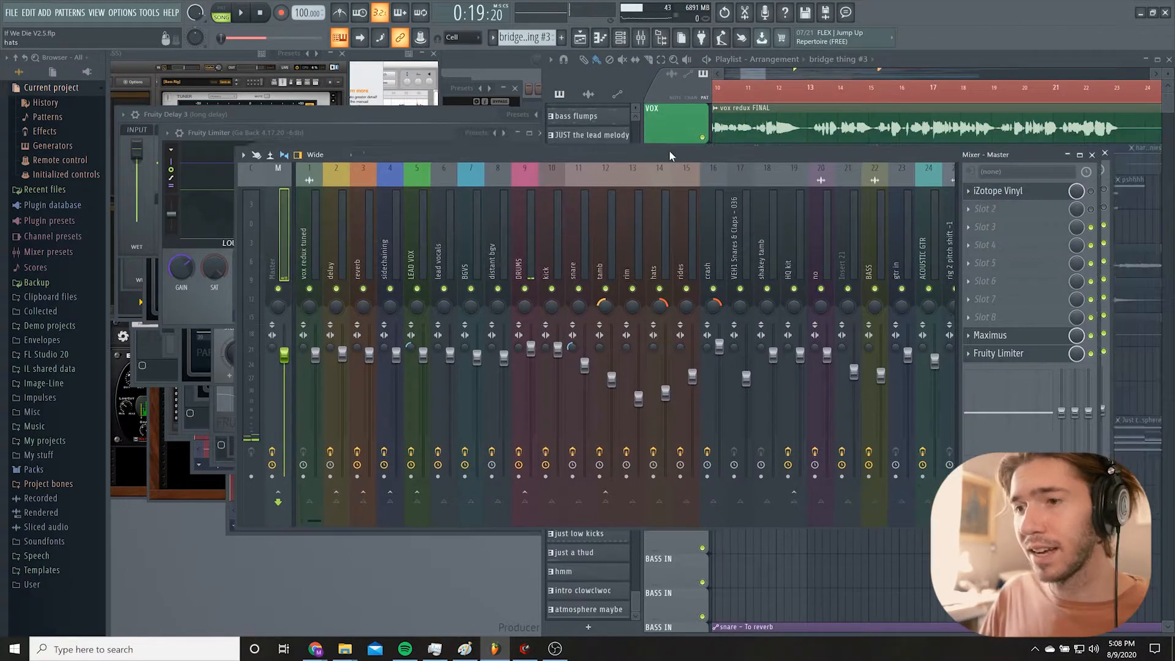
Select the LEAD VOX track to show its Fruity Parametric EQ 2 curve.
left_click(390, 247)
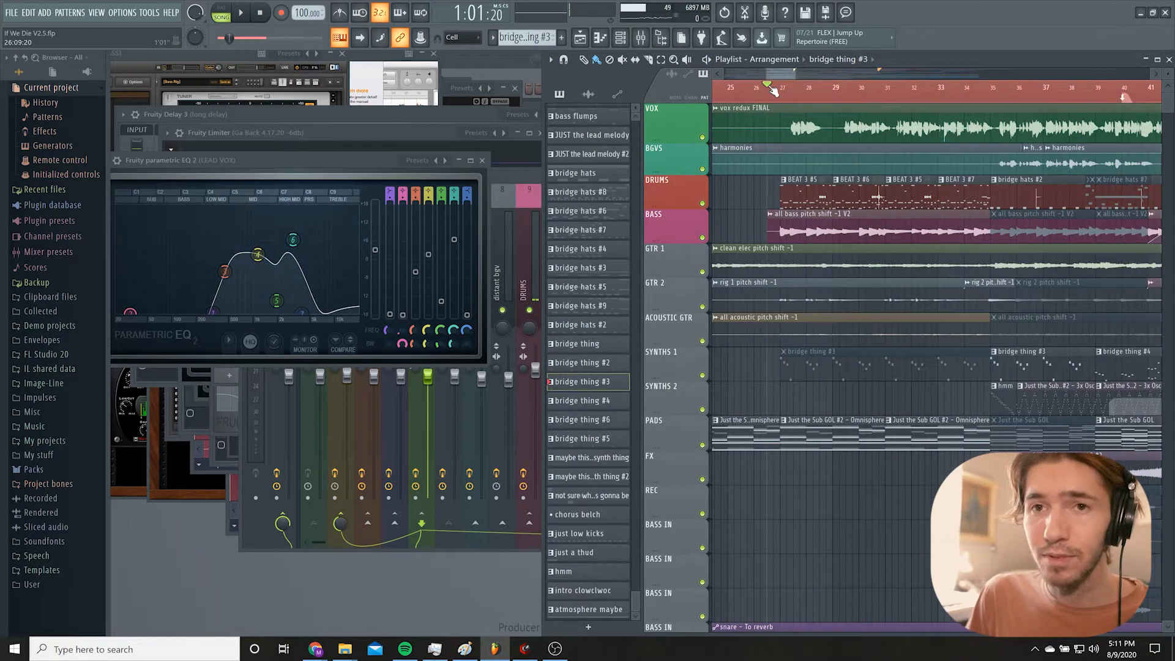
Solo the BGVS harmony track in the Playlist, muting all other tracks.
left_click(241, 13)
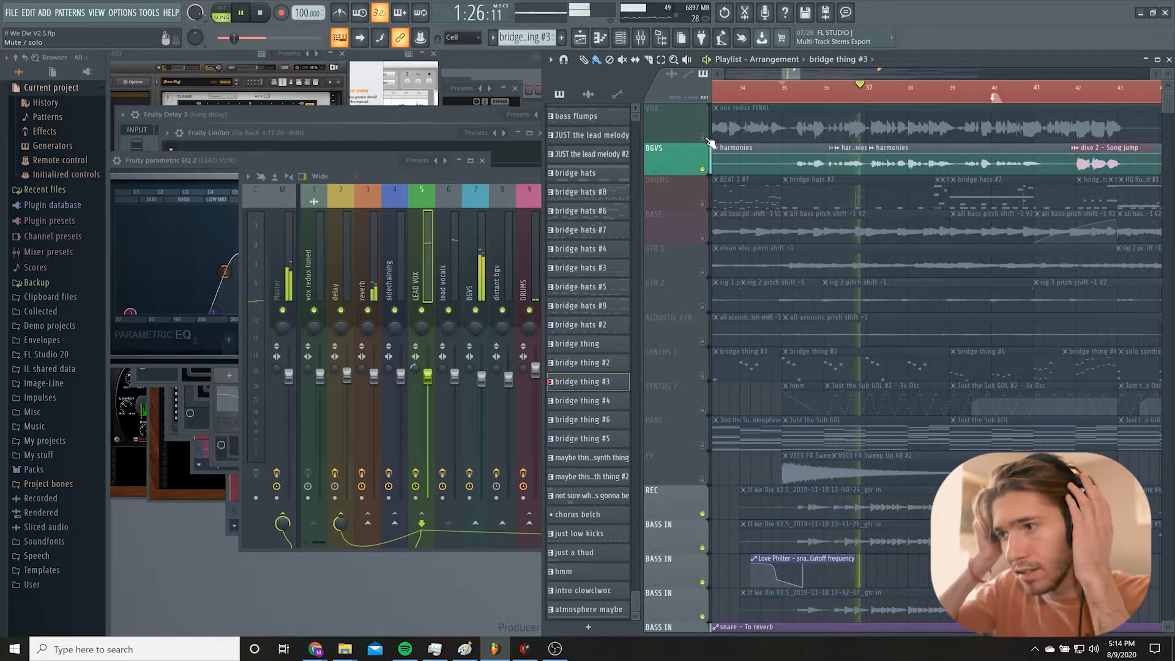
Select the distant bgv insert to list its Parametric EQ, Fast Dist and Reeverb 2.
left_click(640, 37)
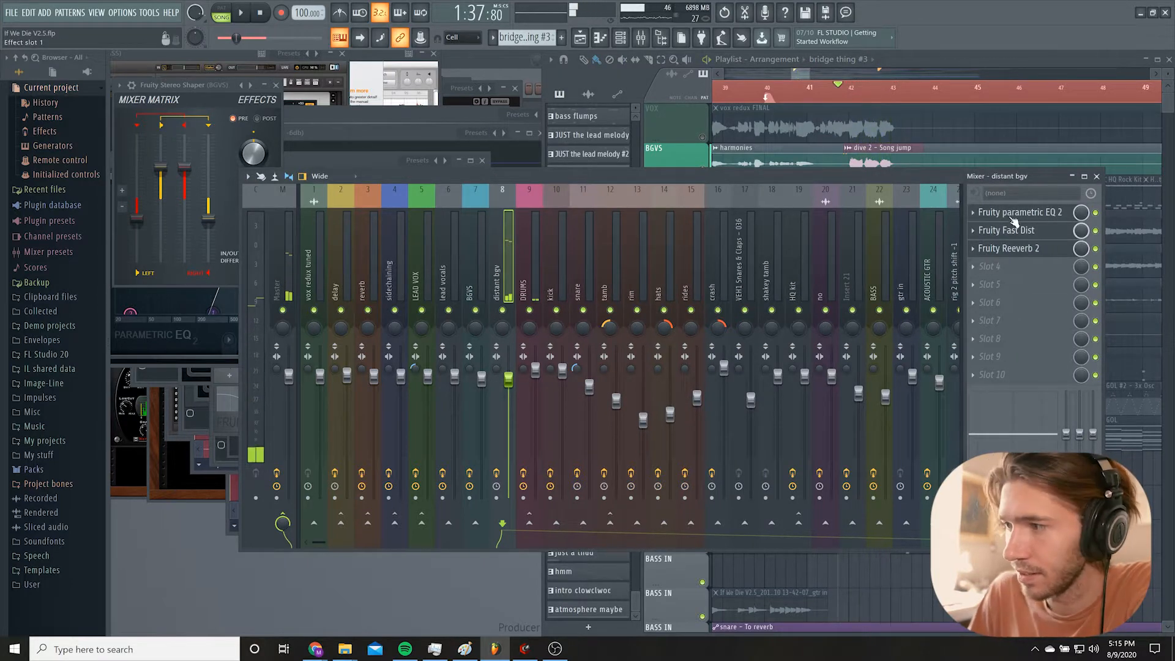
Open distant bgv's Parametric EQ 2, Fast Dist and Reeverb 2, then bypass the reverb.
left_click(1007, 231)
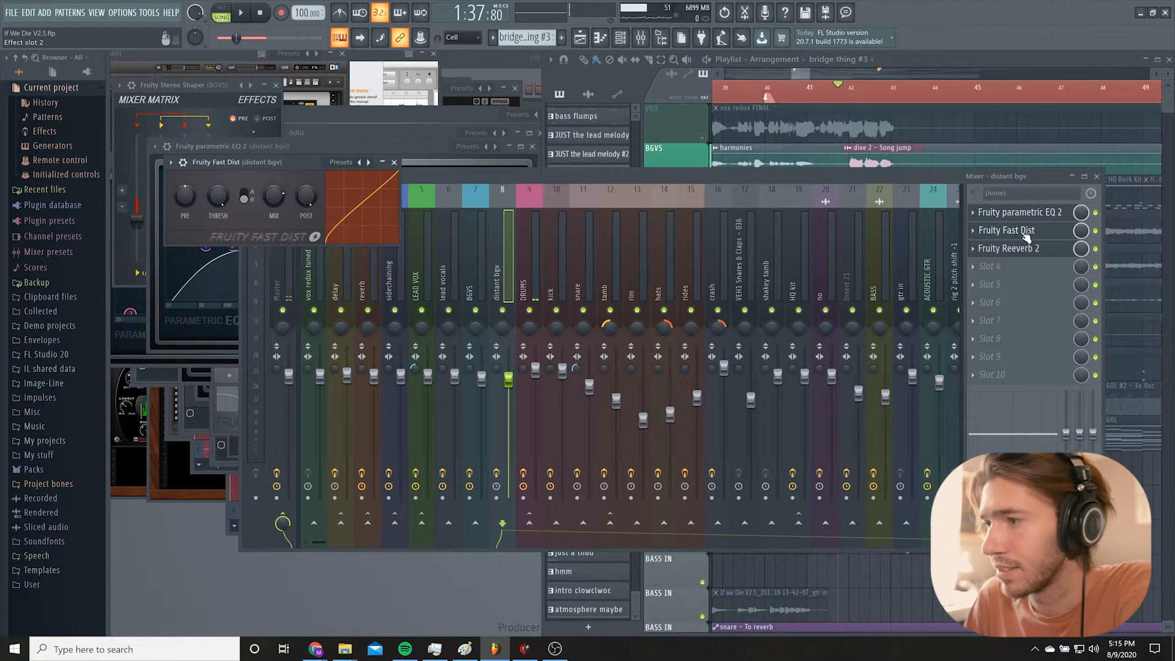
left_click(1007, 247)
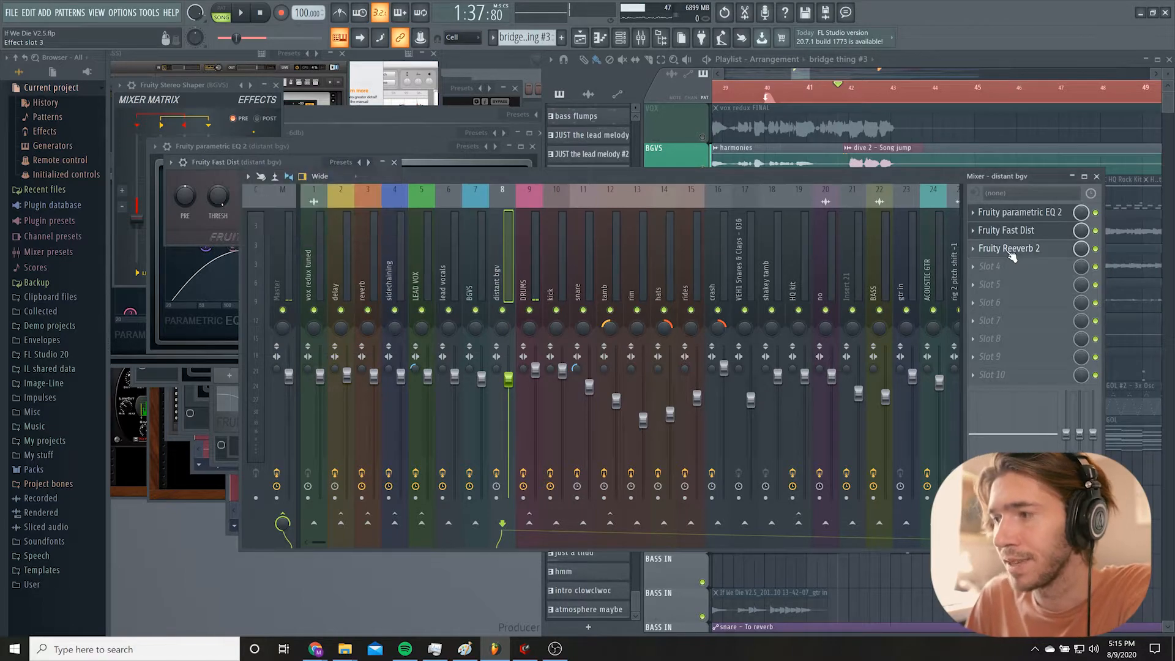
left_click(1009, 248)
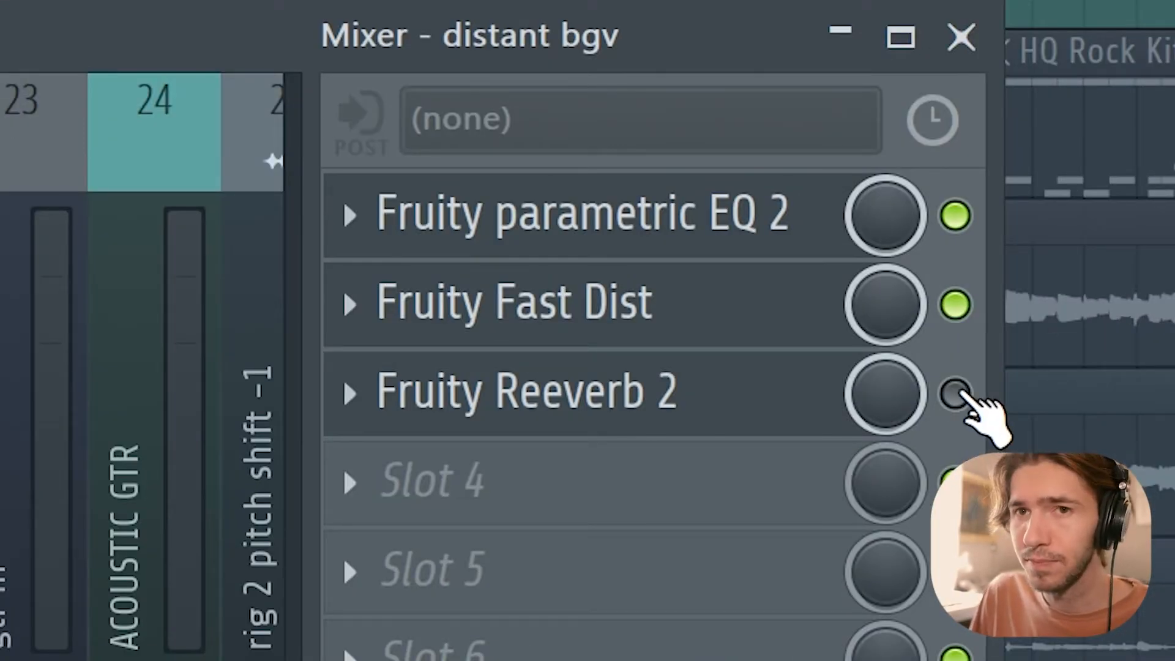
left_click(955, 394)
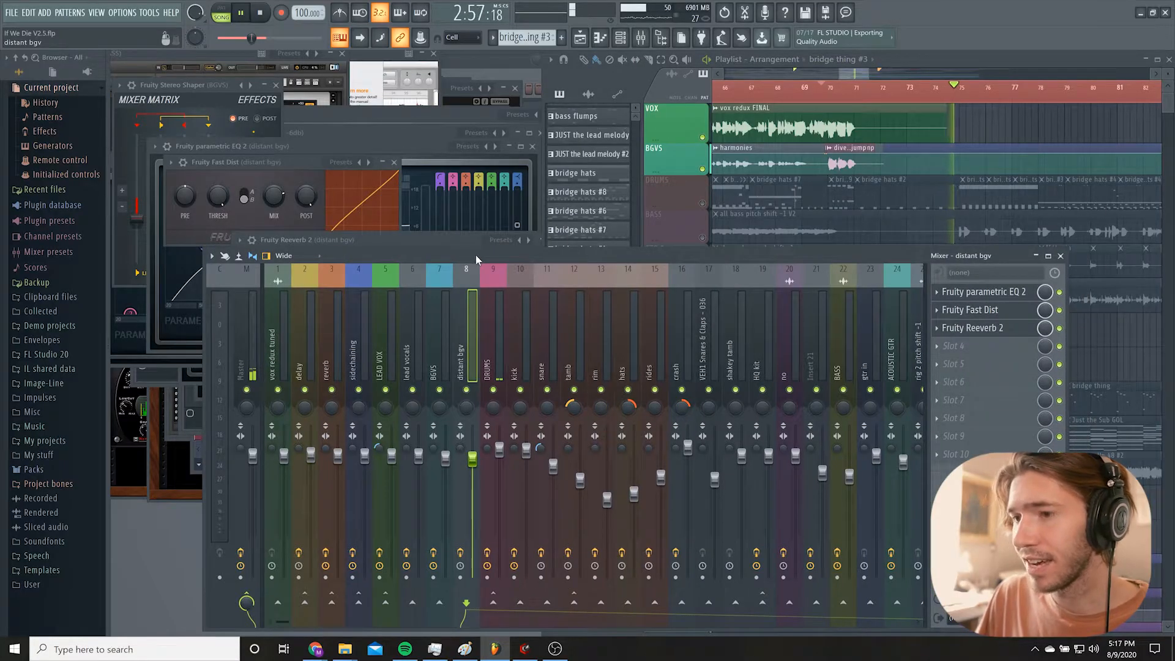
Select pattern BEAT 3 #4 to see its kick, snare and hi-hat notes.
left_click(481, 352)
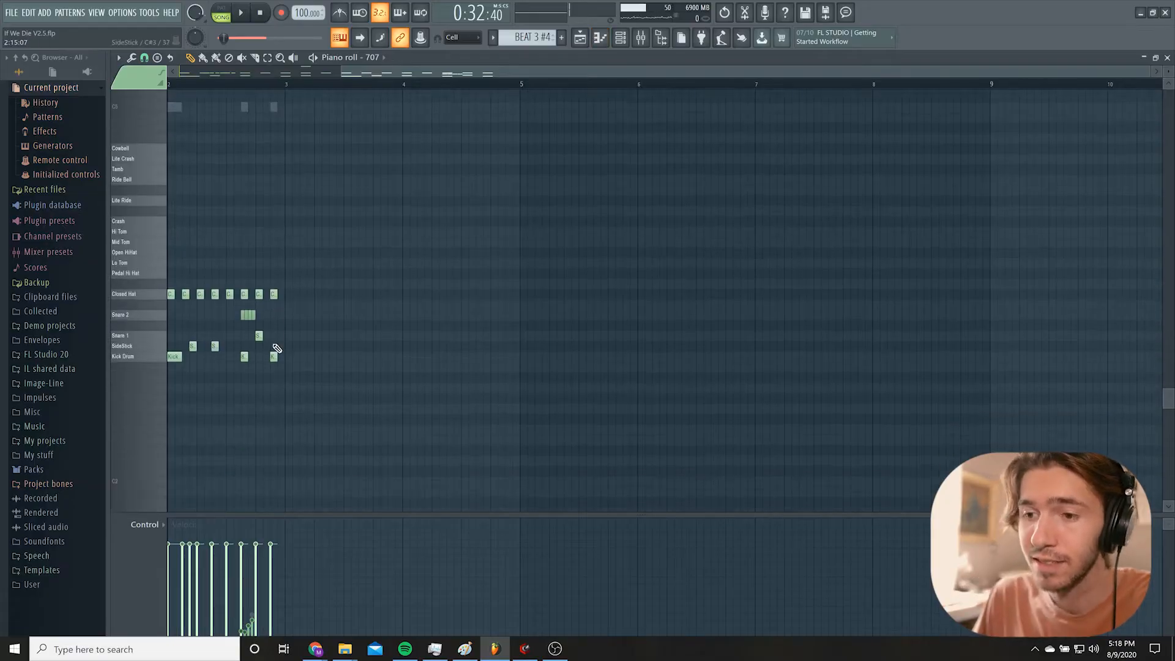
Open the 707 (DRUMS) FPC kit and preview its Snare 2 pad.
left_click(240, 13)
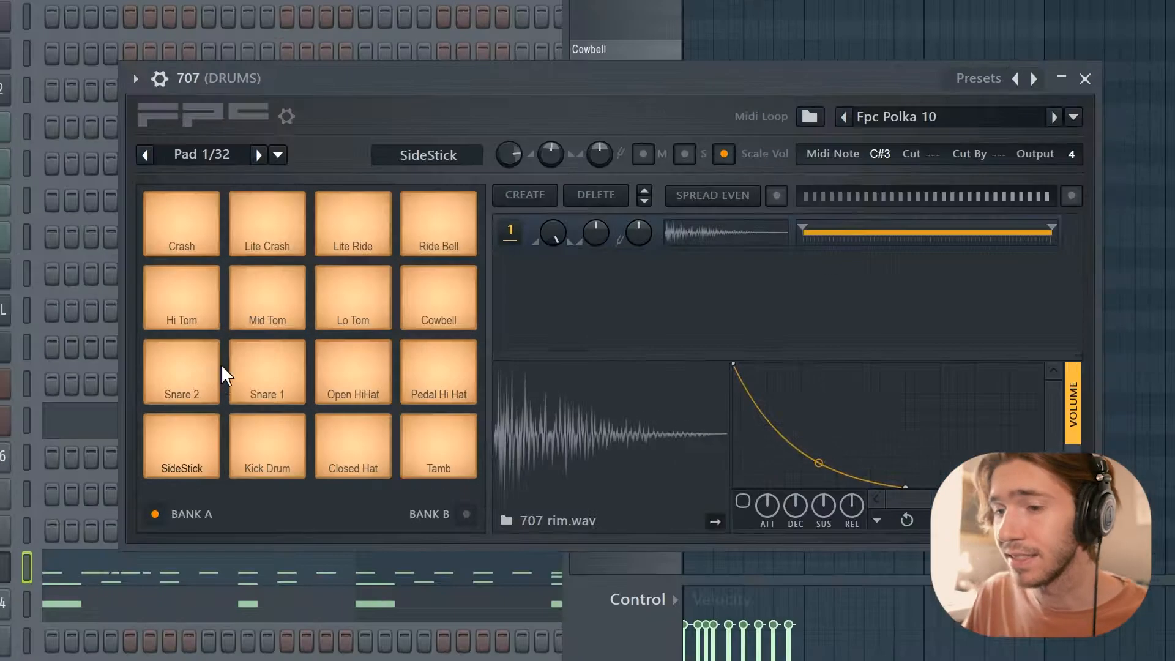
left_click(266, 446)
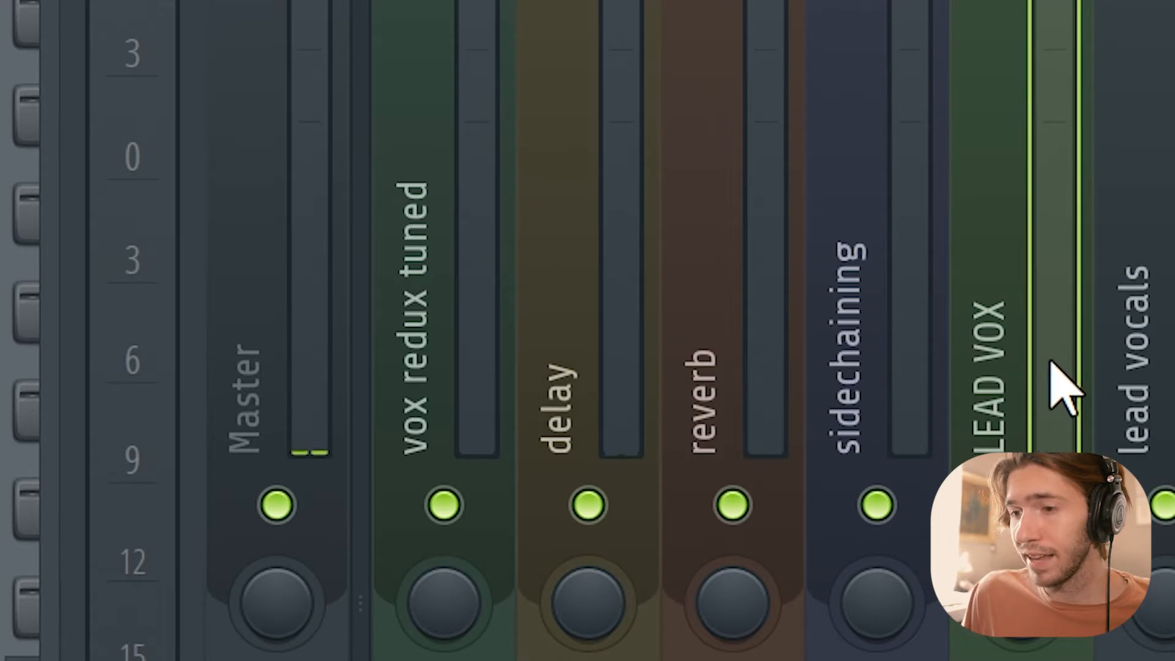
Toggle the mute LED beneath the delay insert track.
left_click(590, 506)
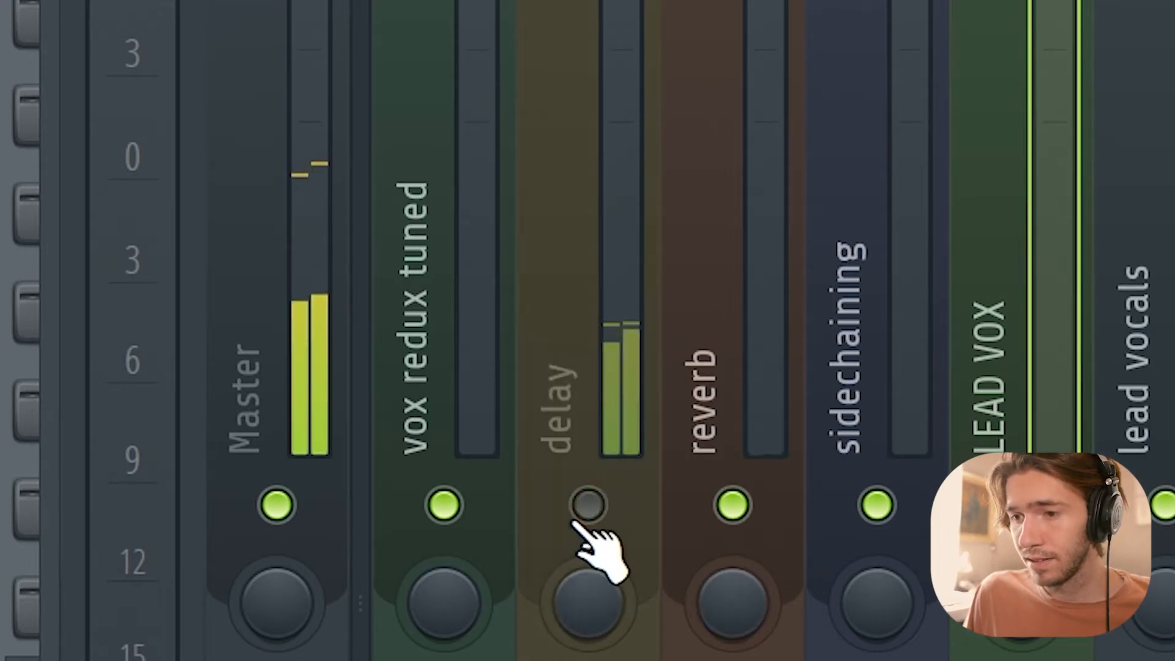
left_click(588, 506)
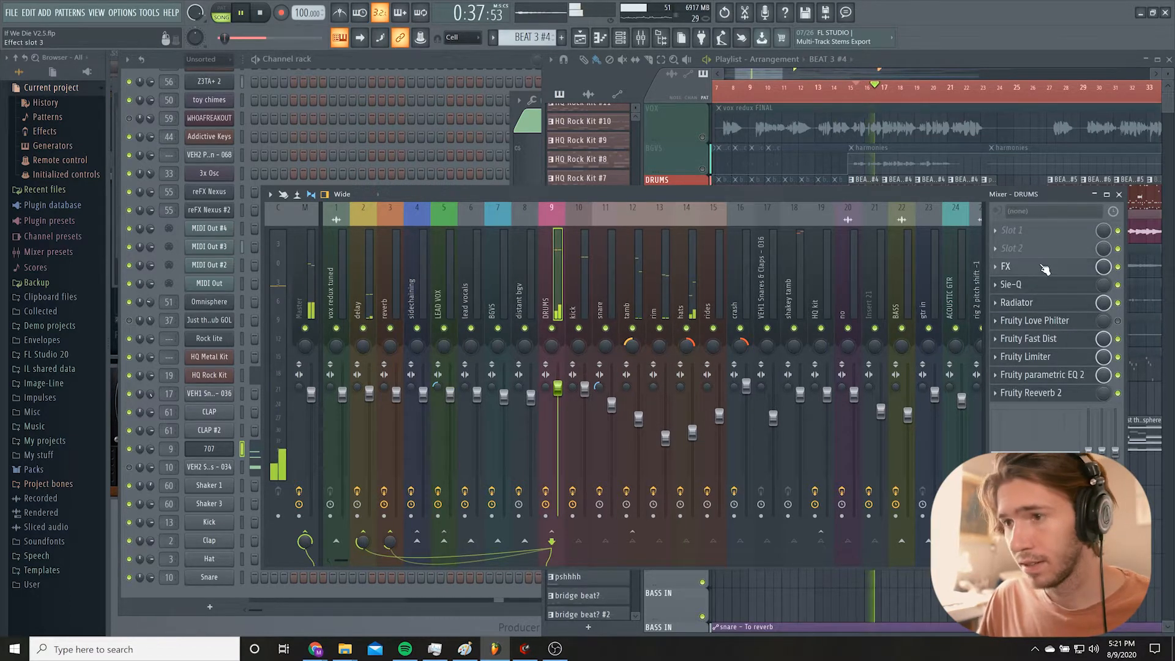
Open the DRUMS Effector in LO-FI mode and sweep its XY pad up-right and back.
left_click(1005, 266)
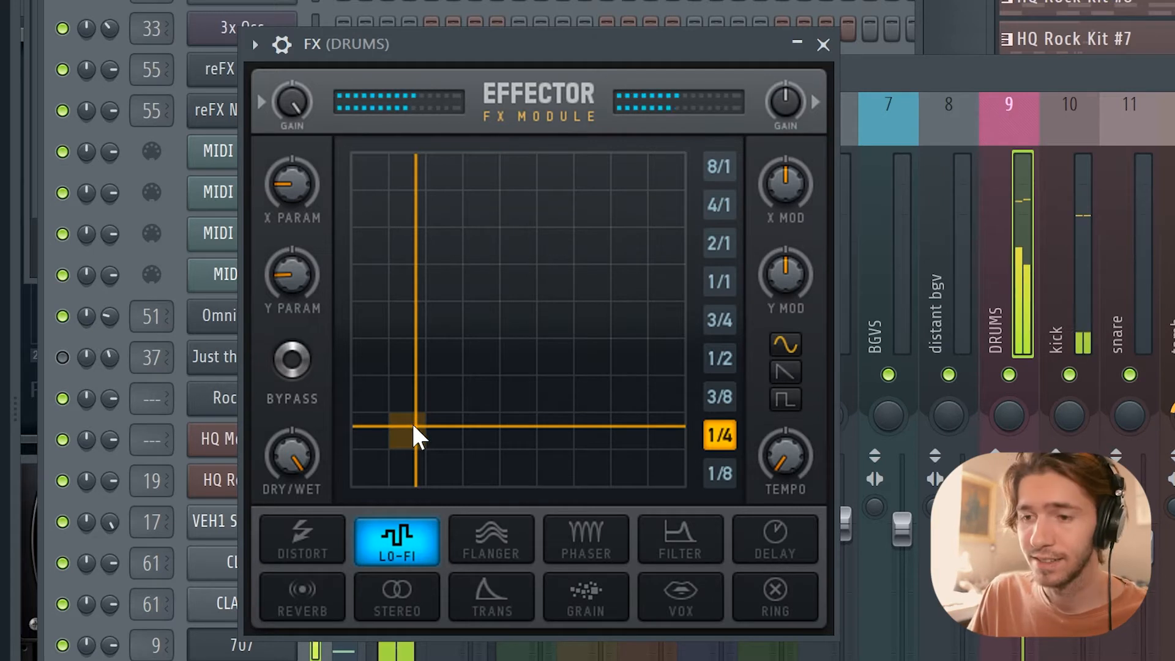
left_click_drag(416, 438, 521, 322)
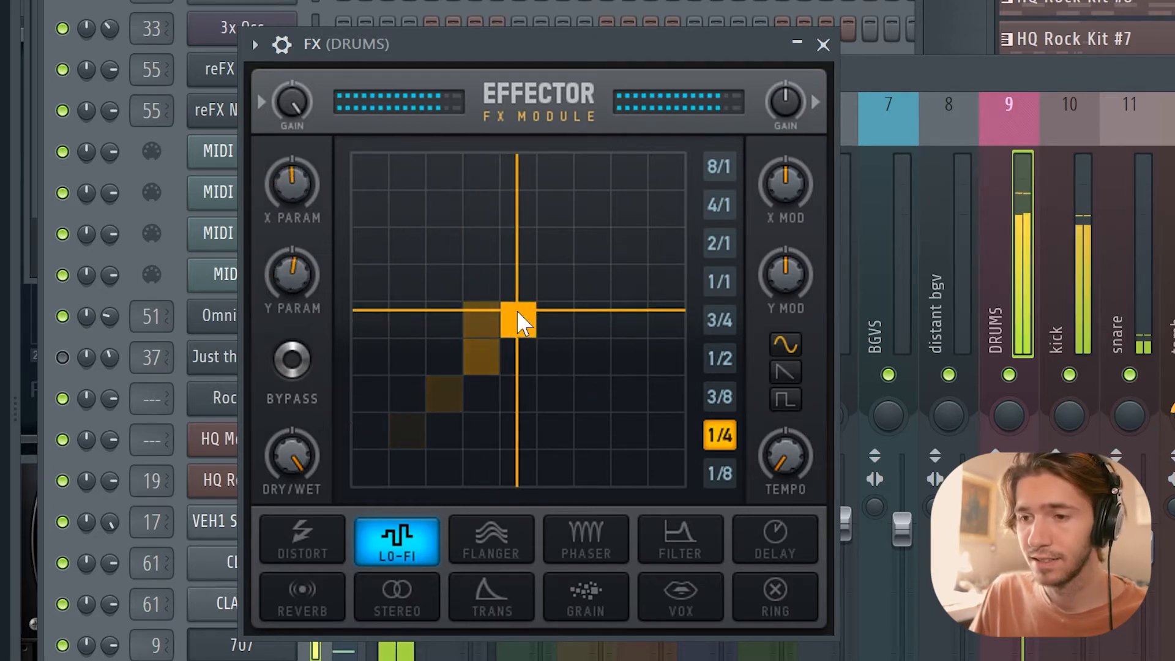
left_click_drag(517, 318, 408, 438)
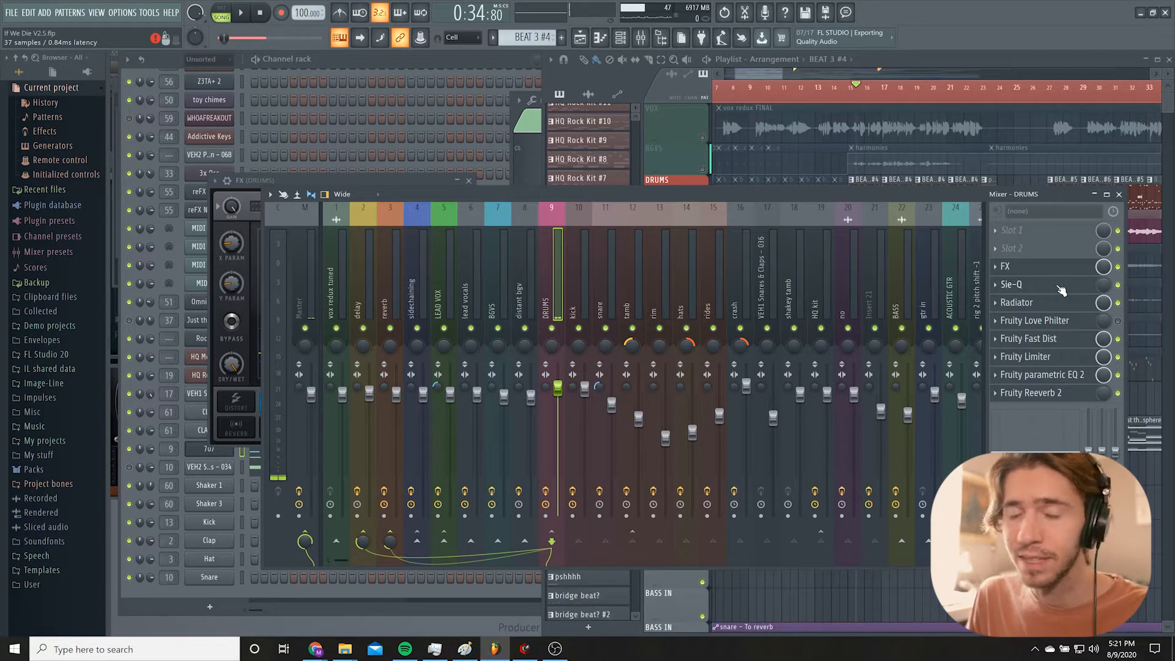
Inspect and close the DRUMS Radiator amp, then open the track's Fruity Parametric EQ 2.
left_click(1017, 302)
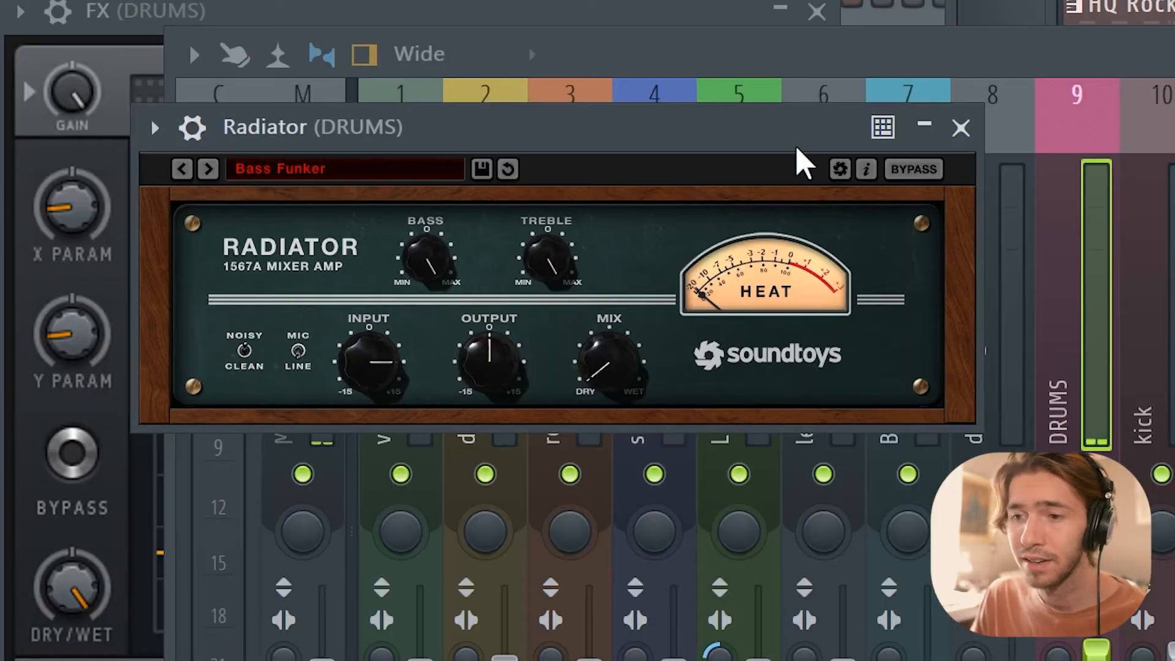
left_click(962, 127)
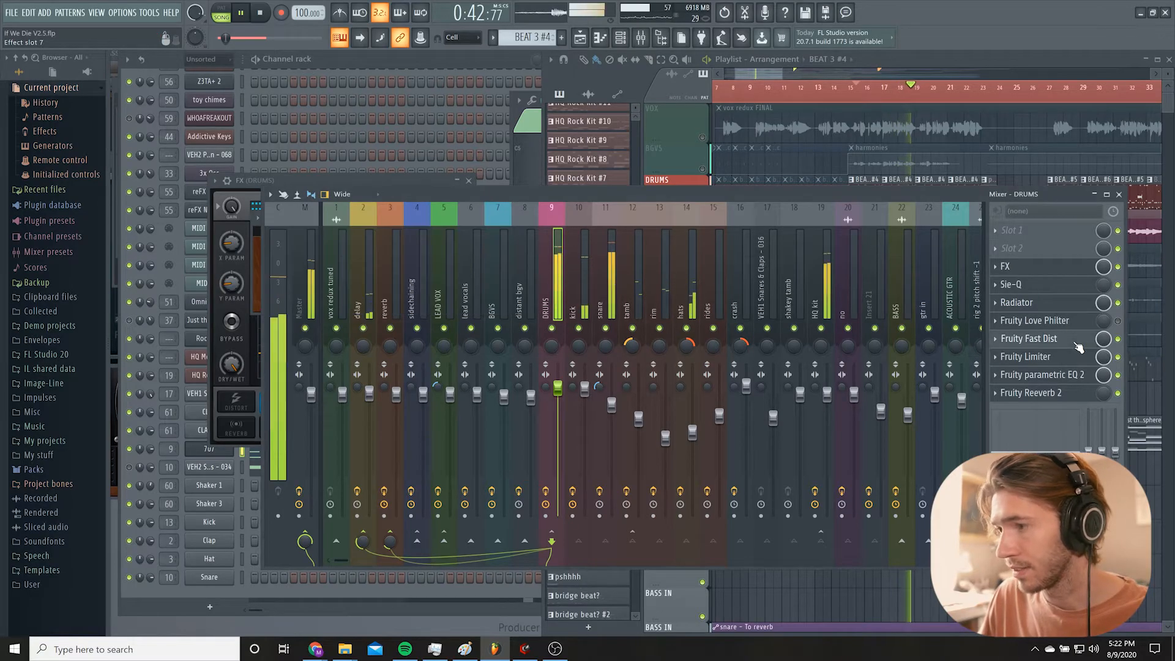
left_click(1029, 338)
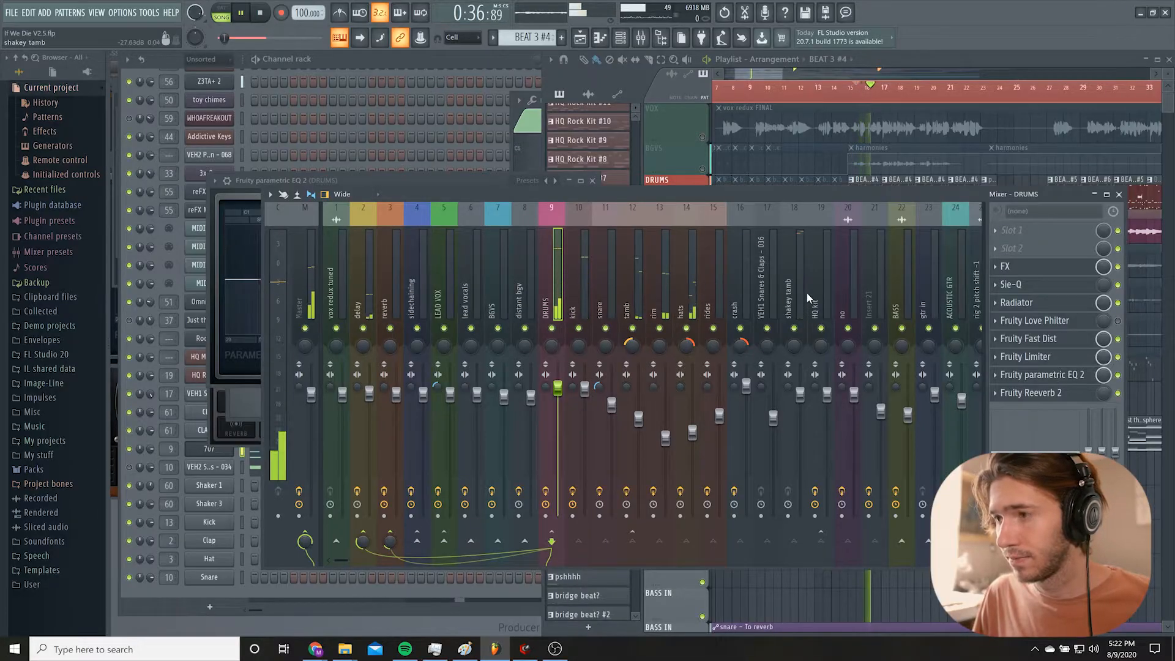
Open the HQ Rock Kit drum notes in the piano roll, then return to the Playlist.
right_click(209, 395)
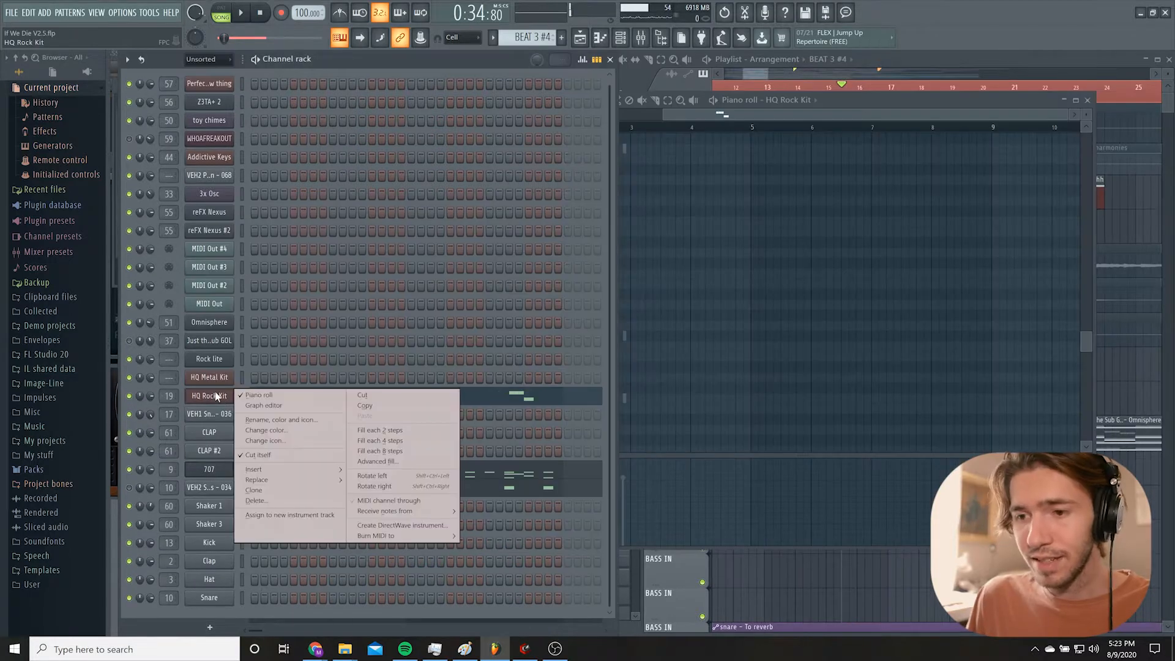
left_click(258, 395)
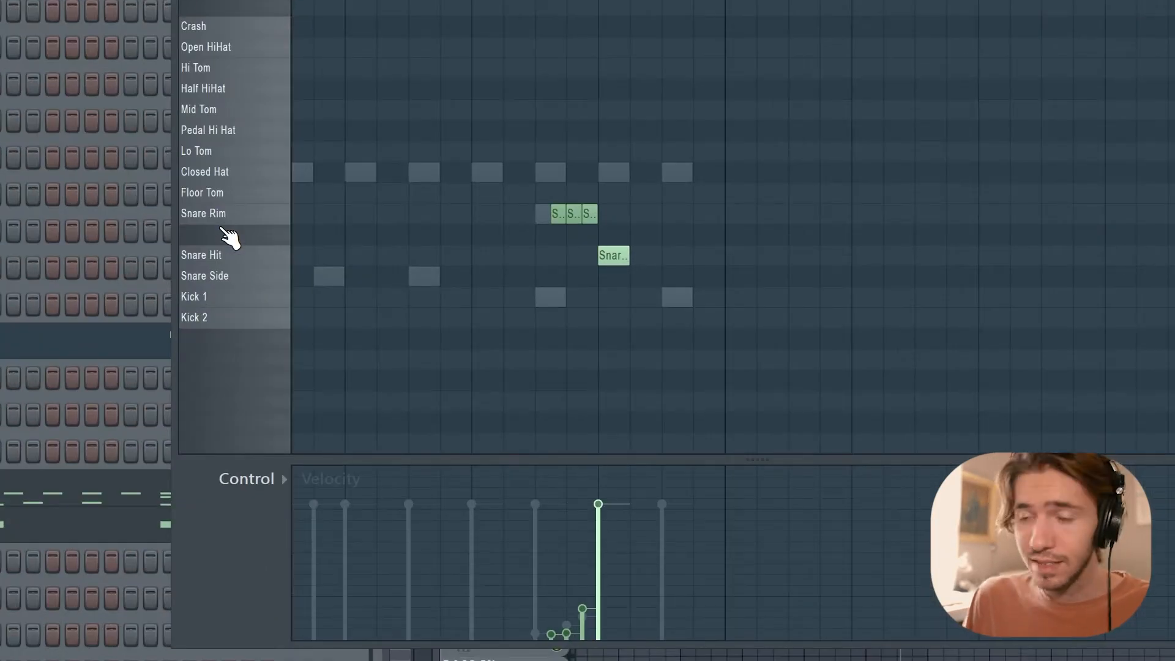
mouse_move(287, 228)
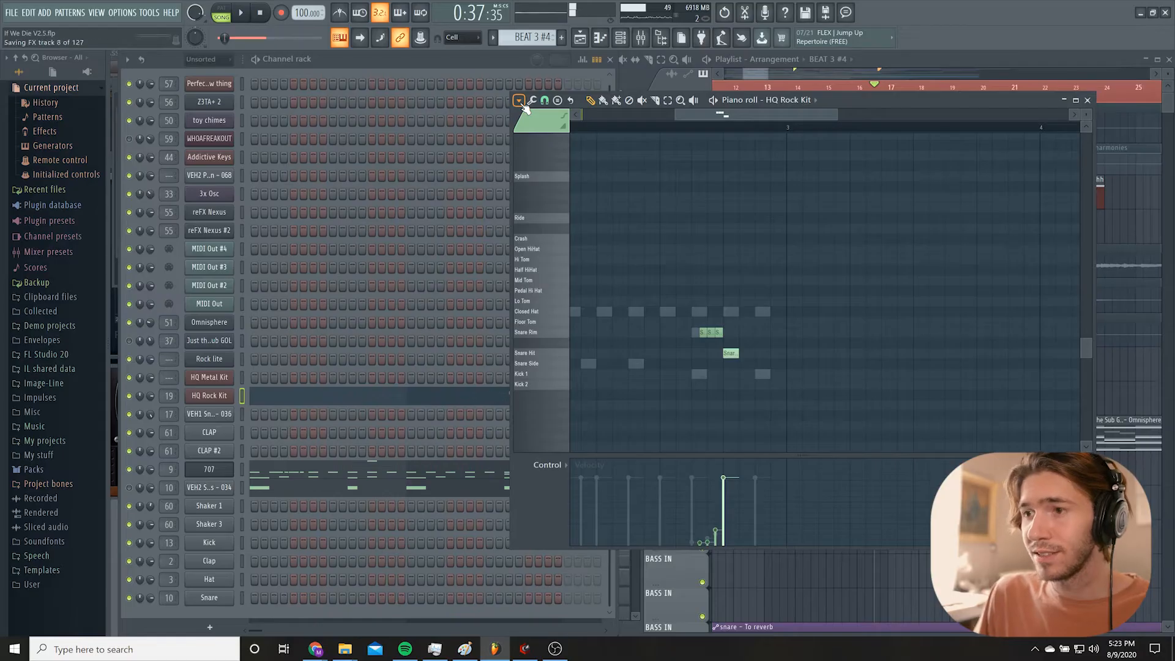
left_click(1087, 99)
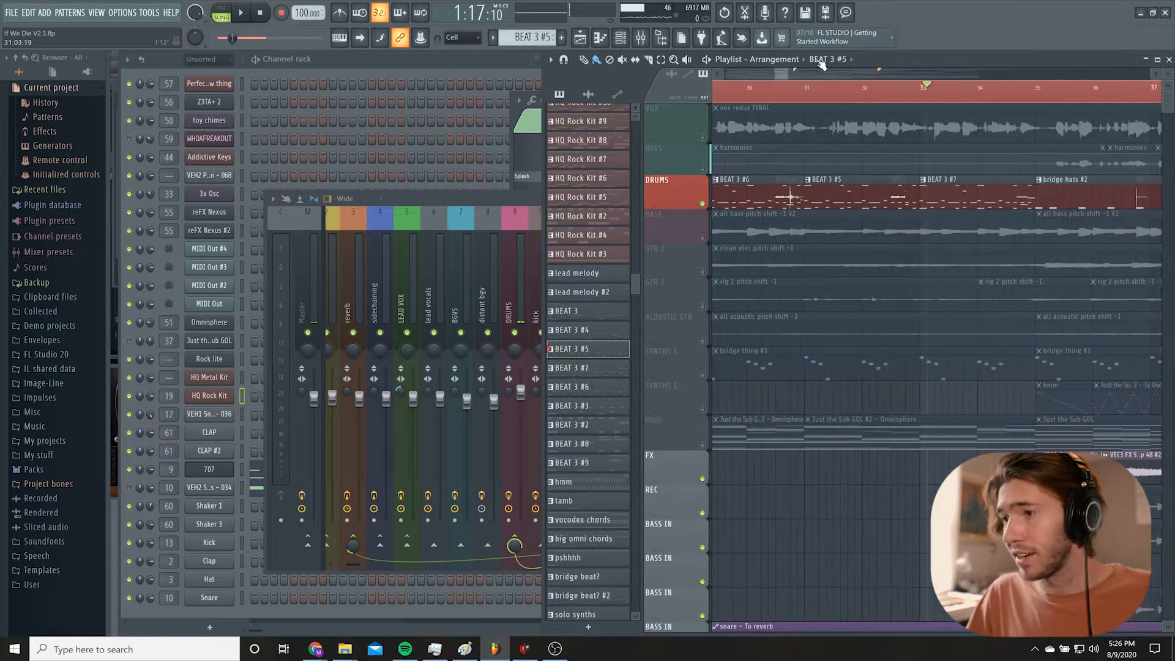
Open the 707 piano roll for the bridge hats #5 pattern near bar 41.
left_click(240, 13)
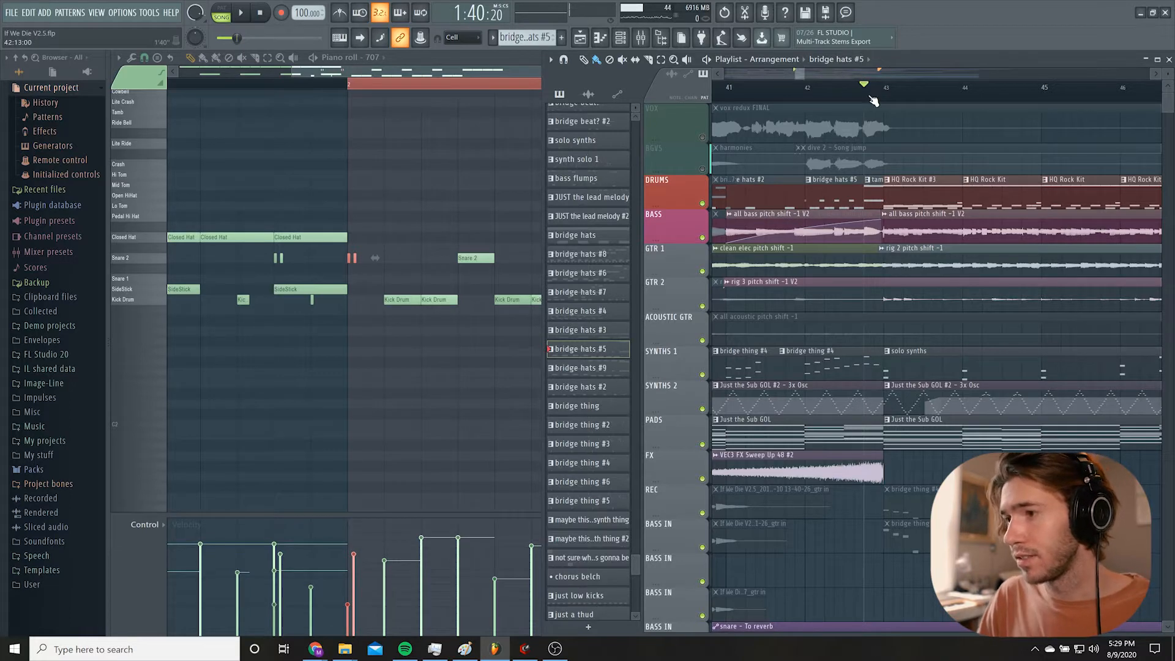
Select the HQ Rock Kit pattern and maximize the 707 piano roll with kick, snare and ride bell.
left_click(239, 12)
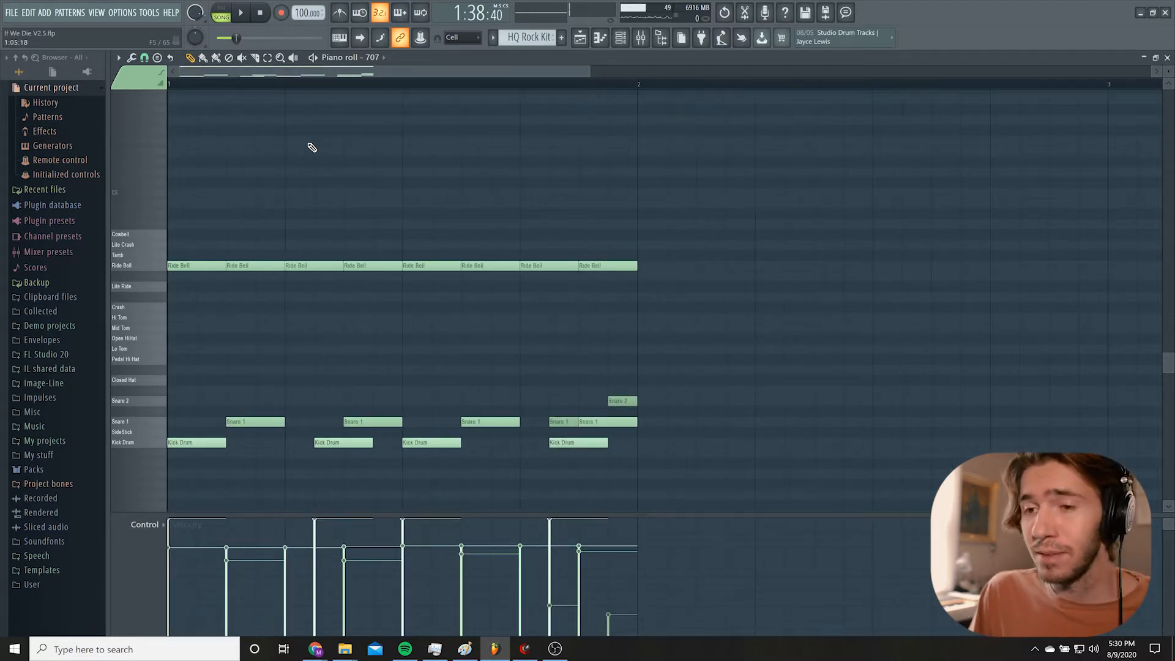
left_click(240, 13)
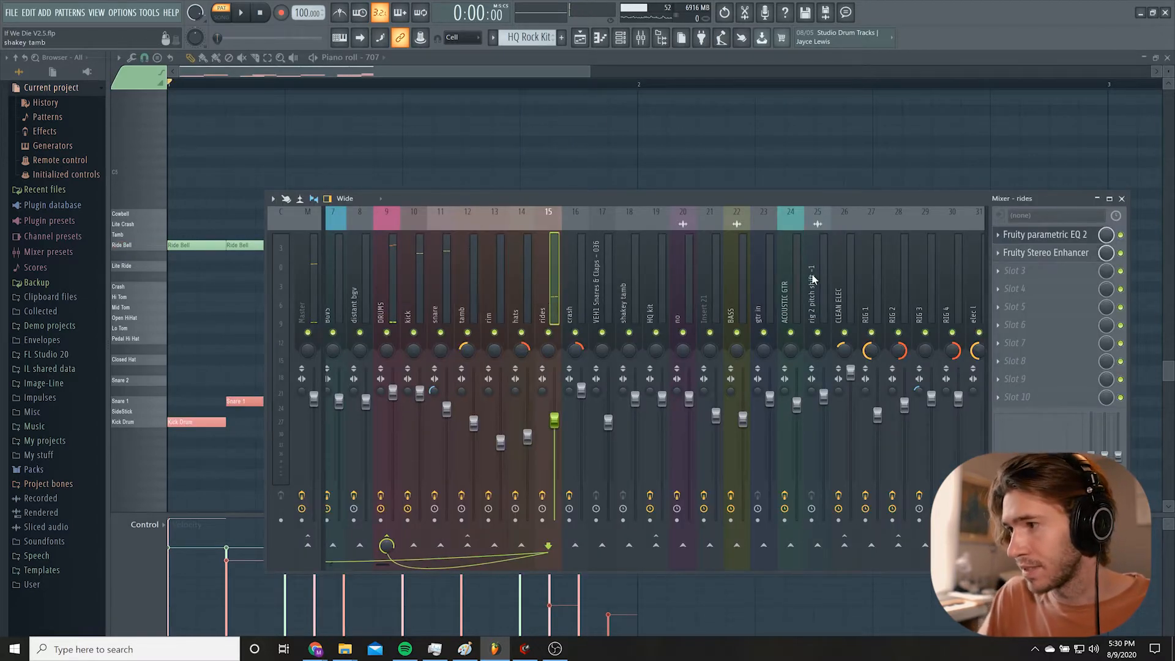
Select the rides insert to show Fruity Parametric EQ 2 and Fruity Stereo Enhancer.
left_click(1044, 252)
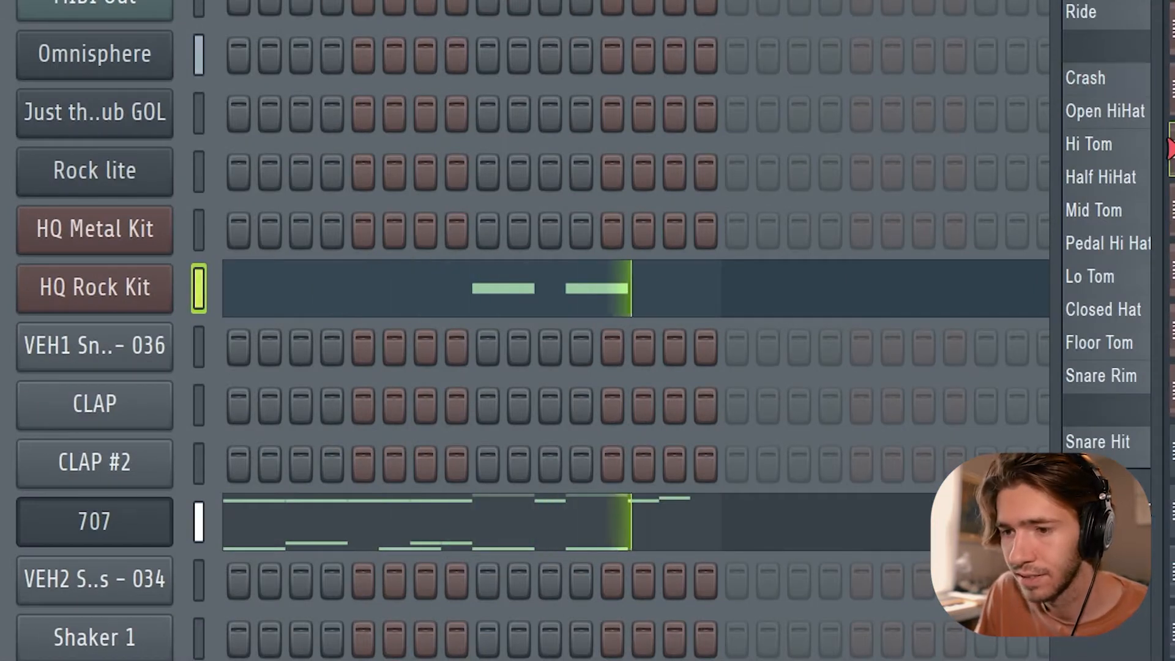
Place the channel rack beside the arrangement playlist with the bridge beat? #2 pattern loaded.
right_click(94, 288)
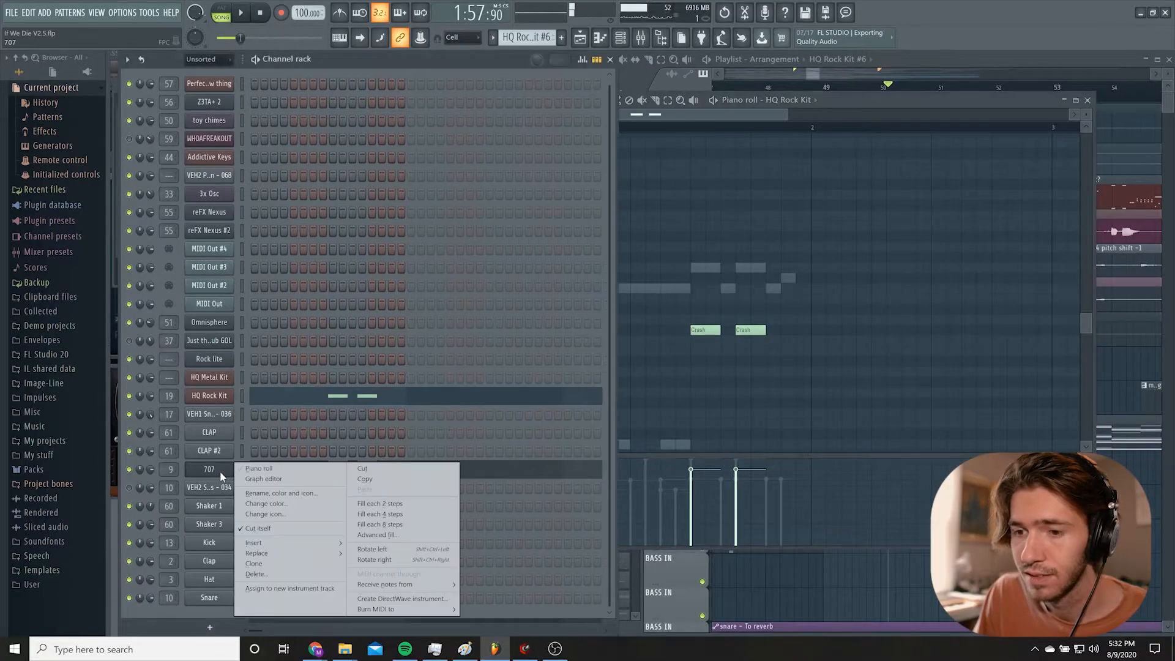
left_click(258, 468)
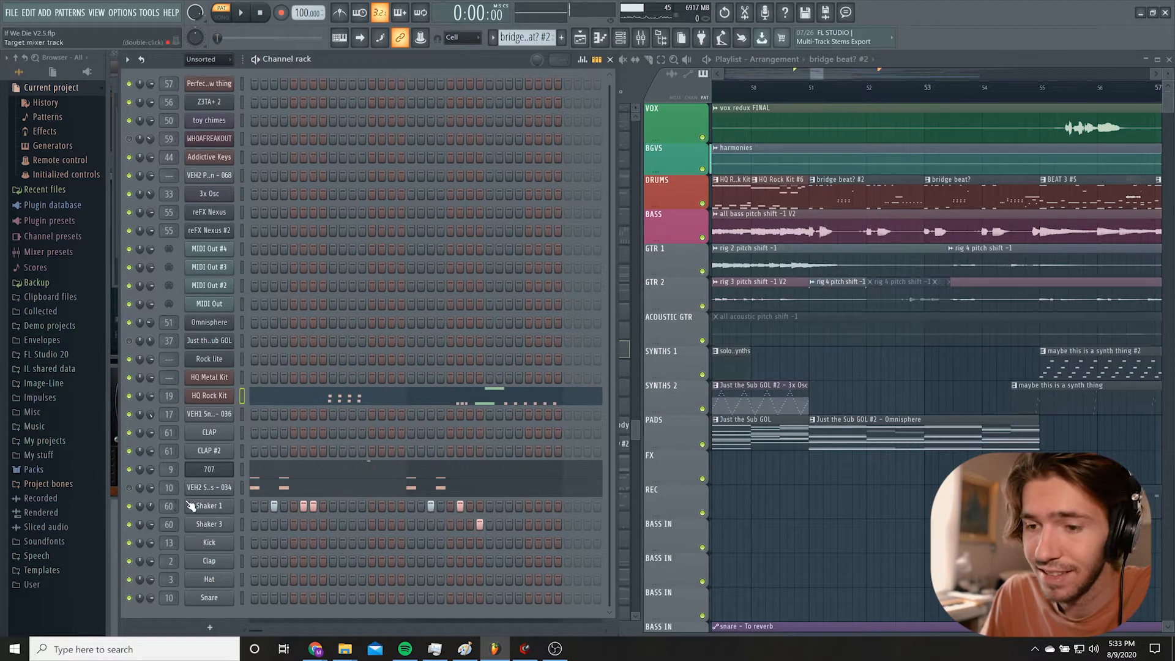
Mute the BASS, GTR 1, GTR 2, ACOUSTIC GTR, SYNTHS 1 and PADS playlist tracks.
left_click(209, 505)
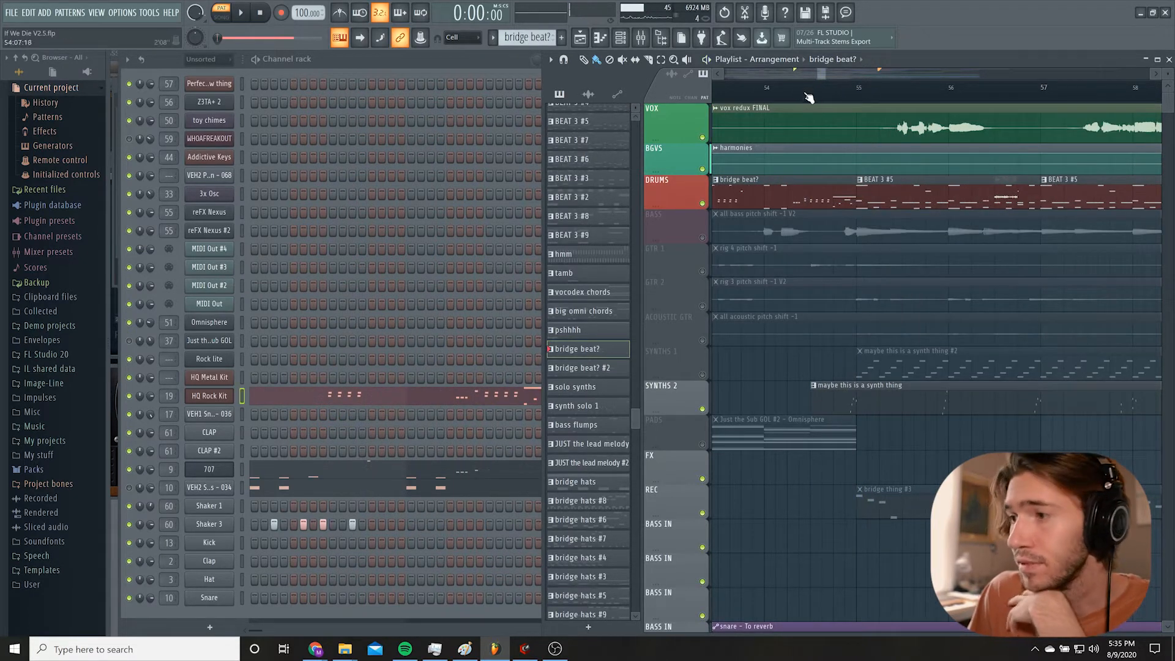
left_click(241, 13)
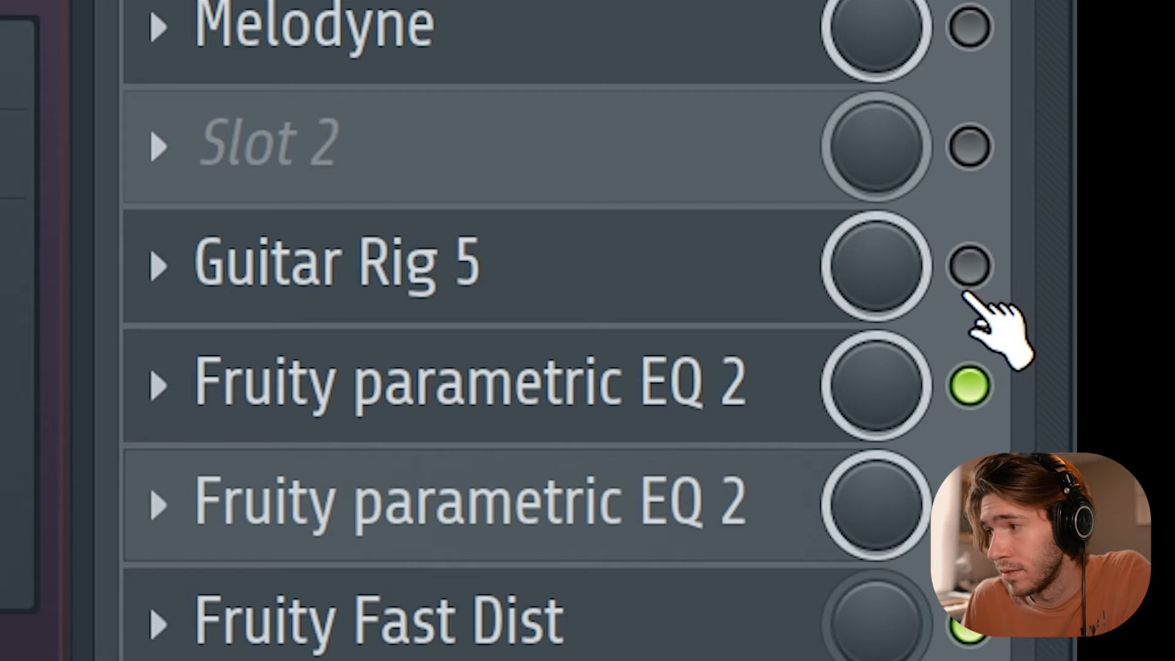
Open both Fruity Parametric EQ 2 windows on the BASS mixer insert.
left_click(969, 265)
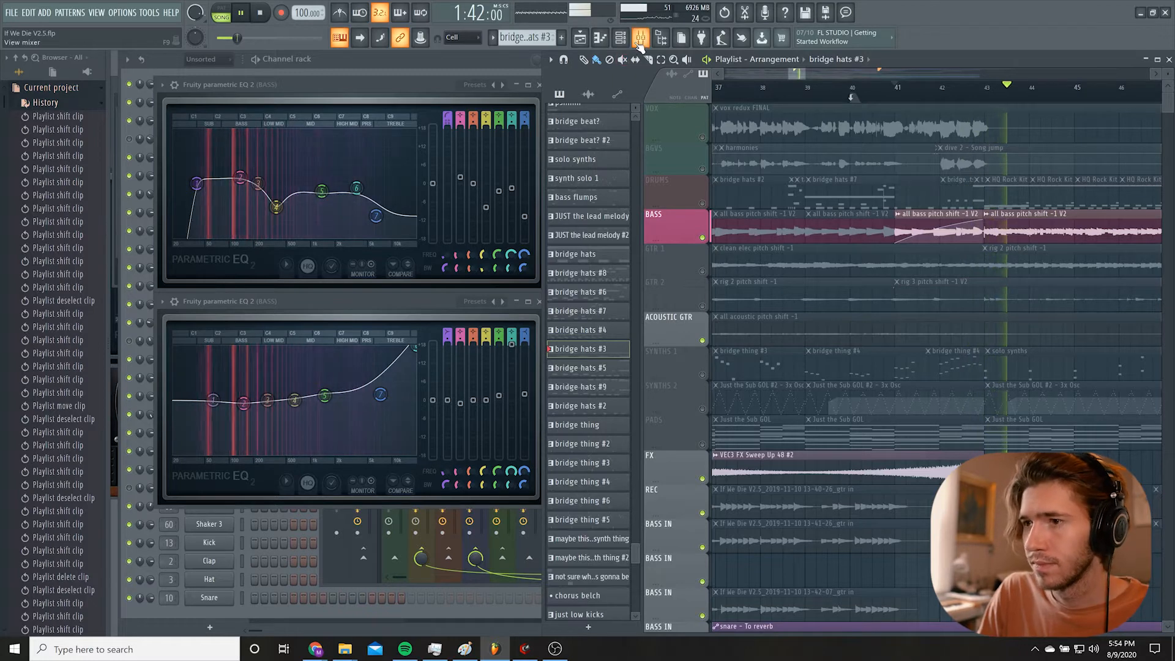
Open the BASS Fruity Fast Dist and set its A/B curve switch to A.
left_click(639, 38)
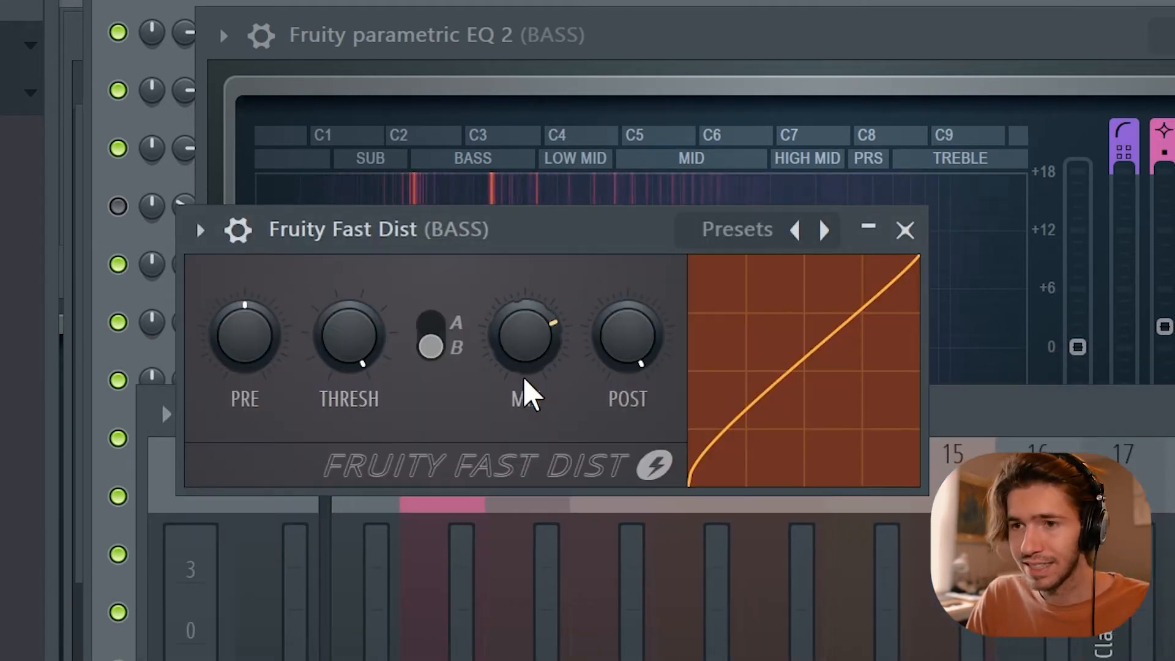
left_click(433, 336)
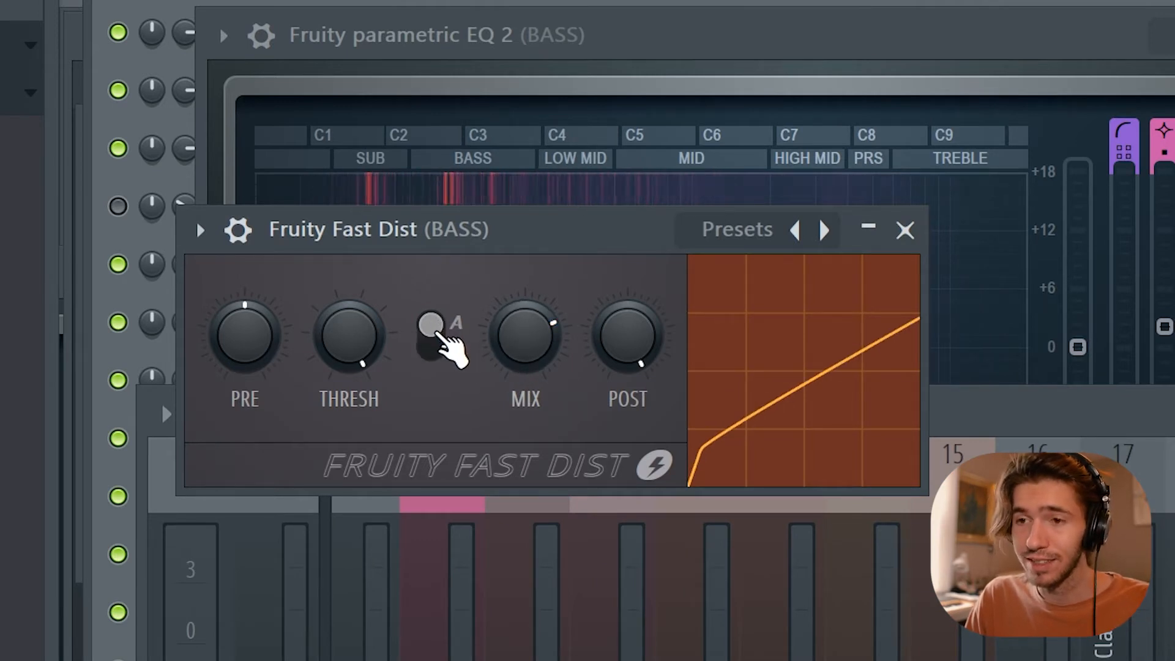
left_click_drag(438, 330, 438, 348)
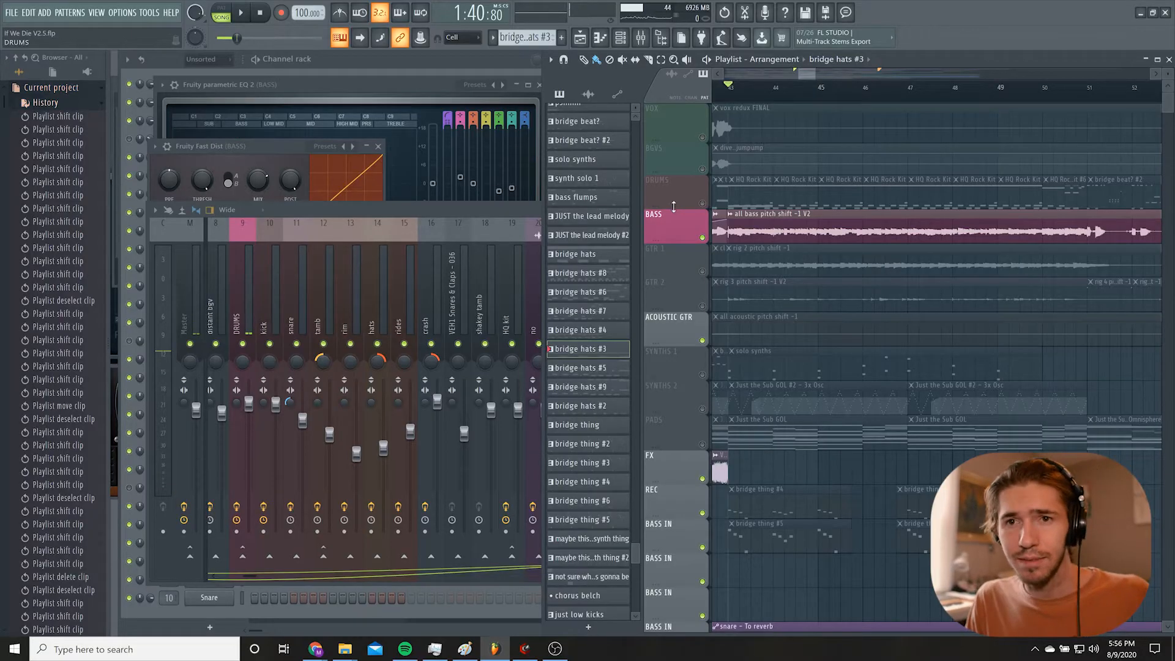
Position the playhead around bar 80 over the bridge hats #4 patterns.
left_click(241, 13)
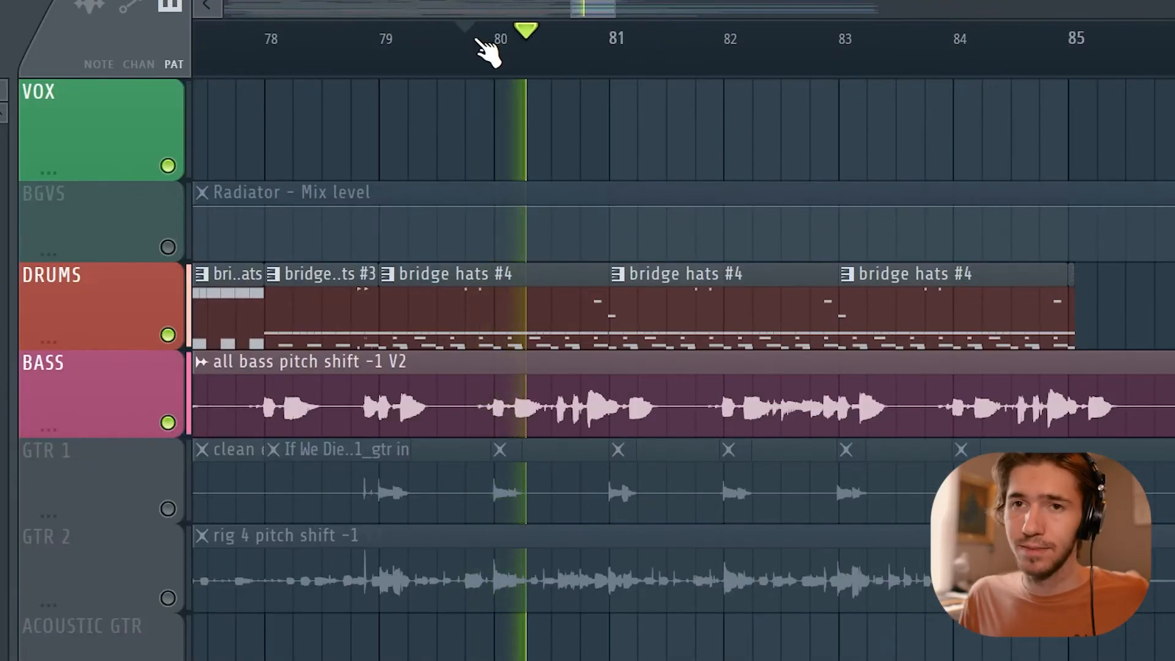
Show RIG 1's chain: Guitar Rig 5, parametric EQs, Stereo Enhancer, Limiter and juice.
left_click(616, 34)
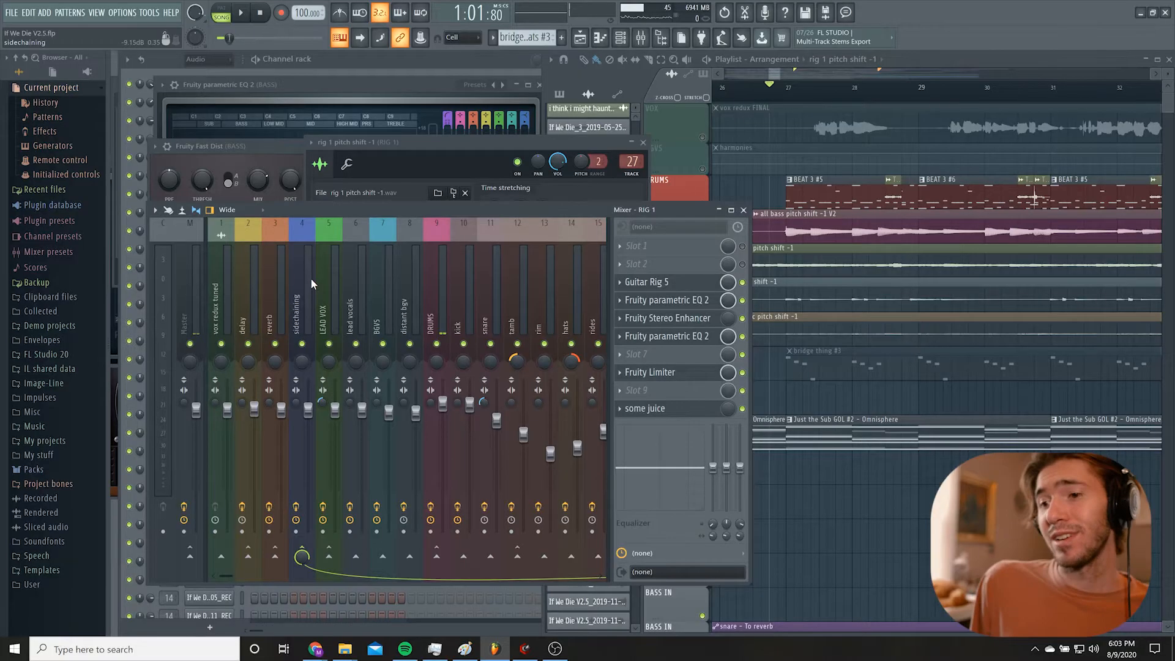
Switch on RIG 2's Stereo Enhancer and open its first Parametric EQ 2.
left_click(240, 13)
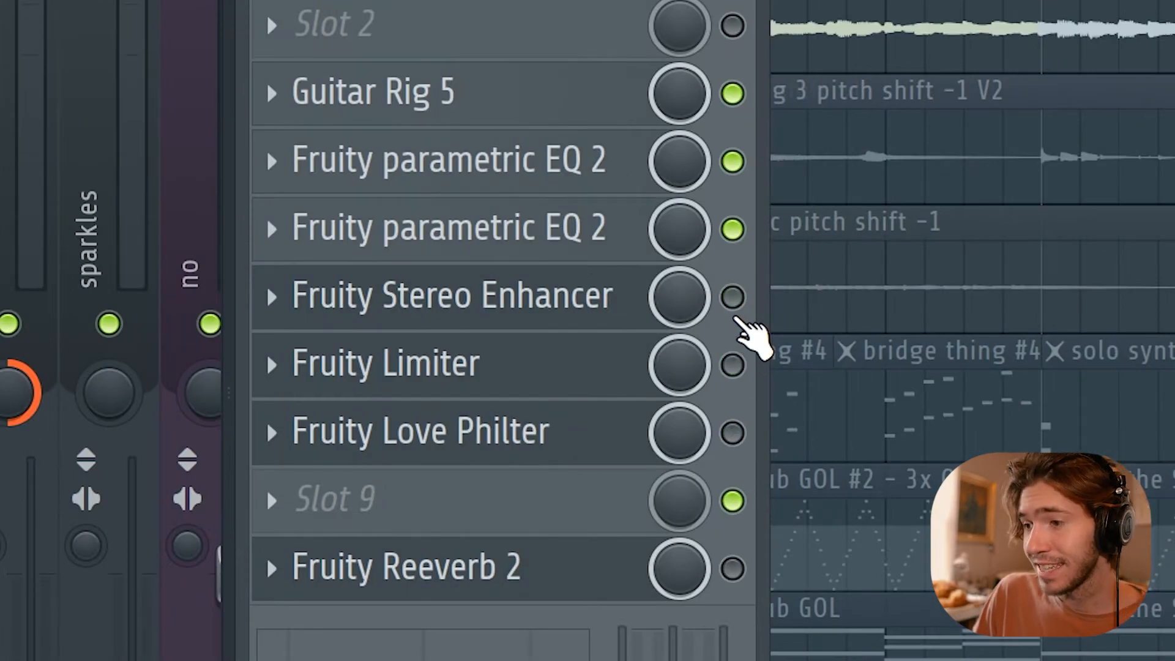
left_click(732, 92)
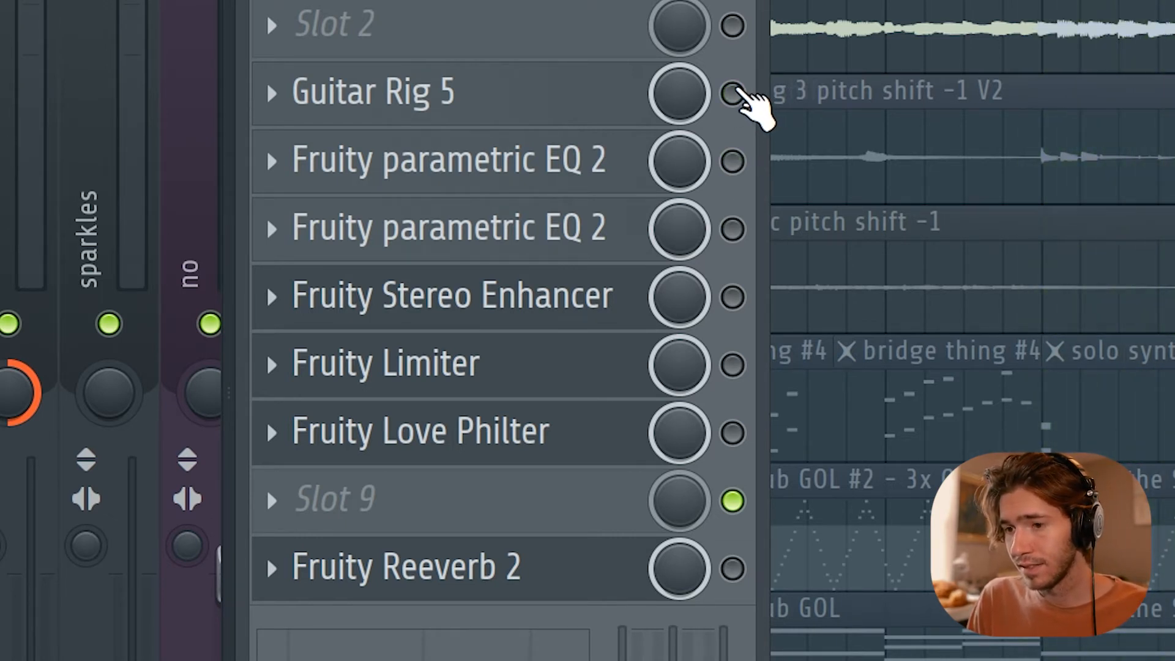
mouse_move(570, 161)
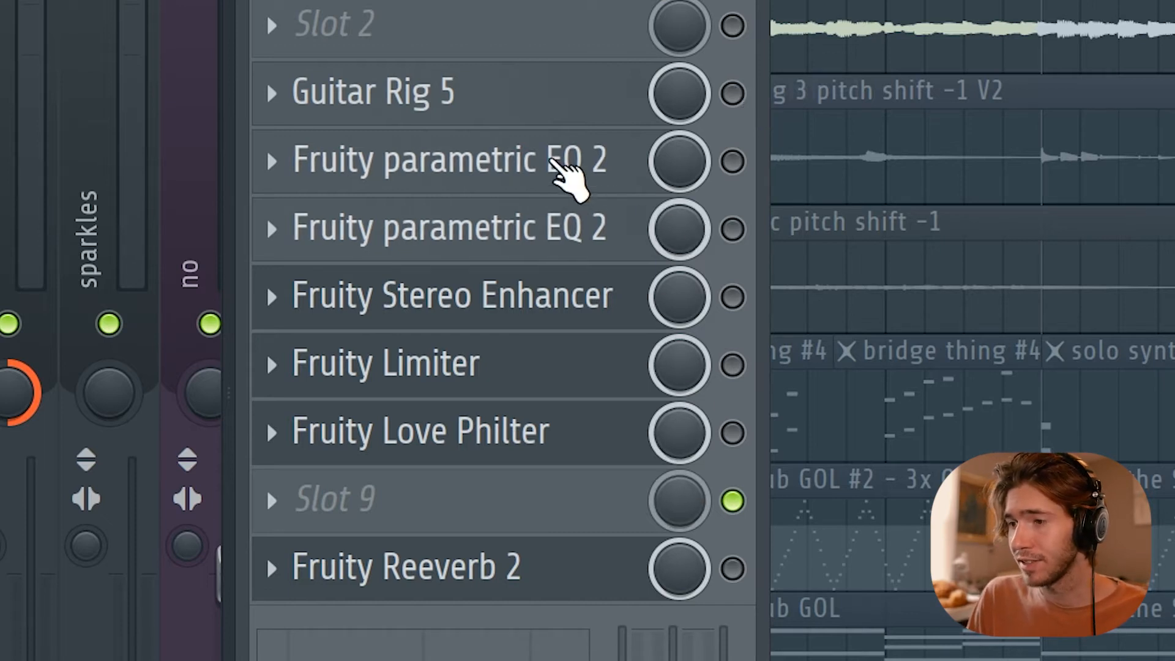
left_click(372, 90)
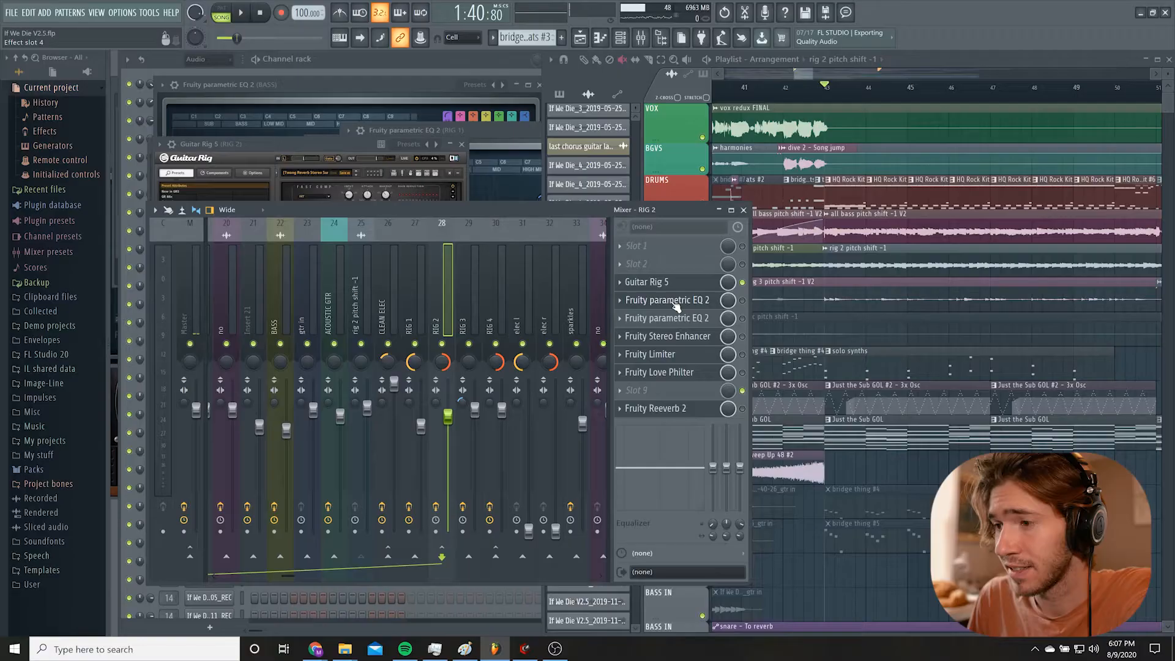
left_click(667, 317)
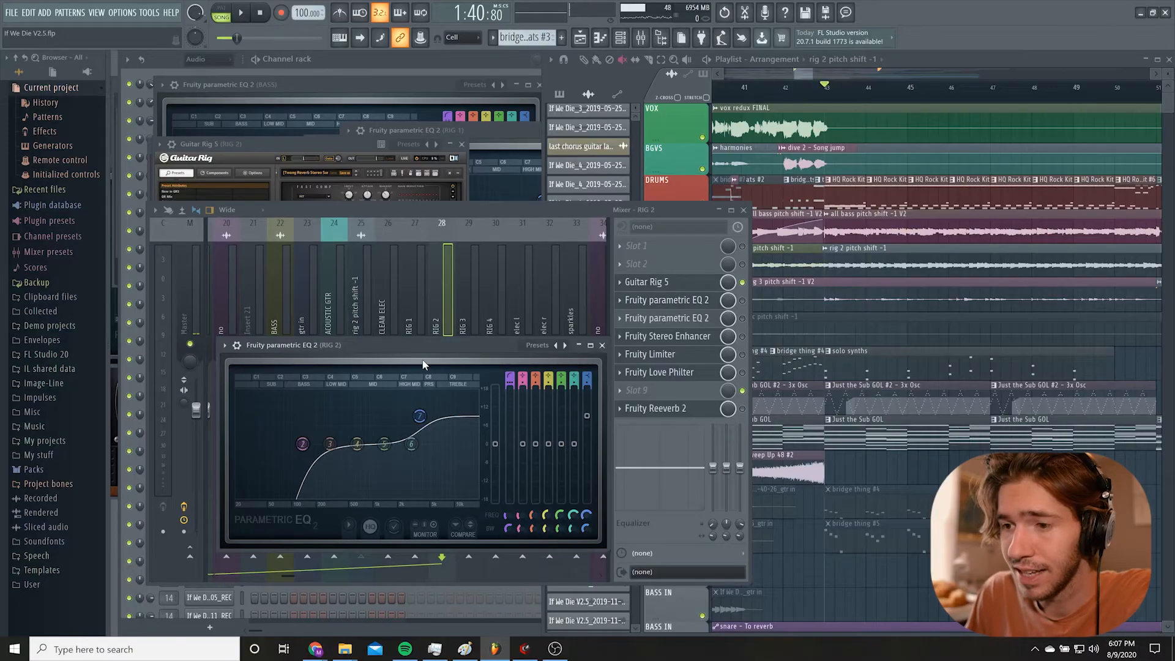
left_click(587, 344)
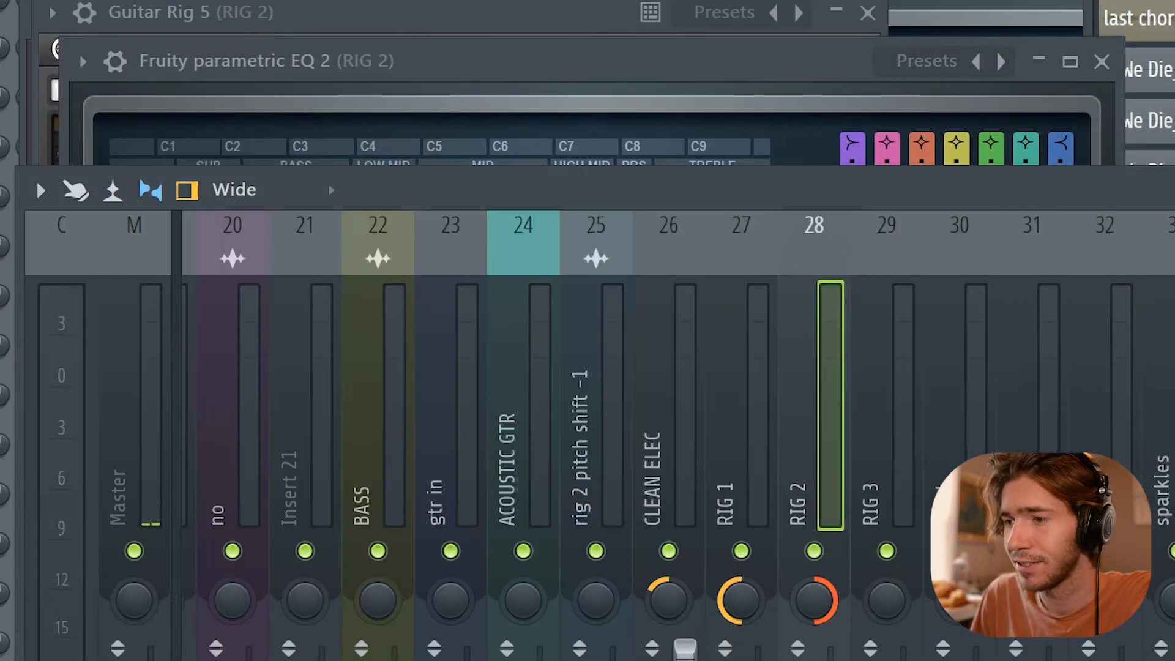
left_click(263, 60)
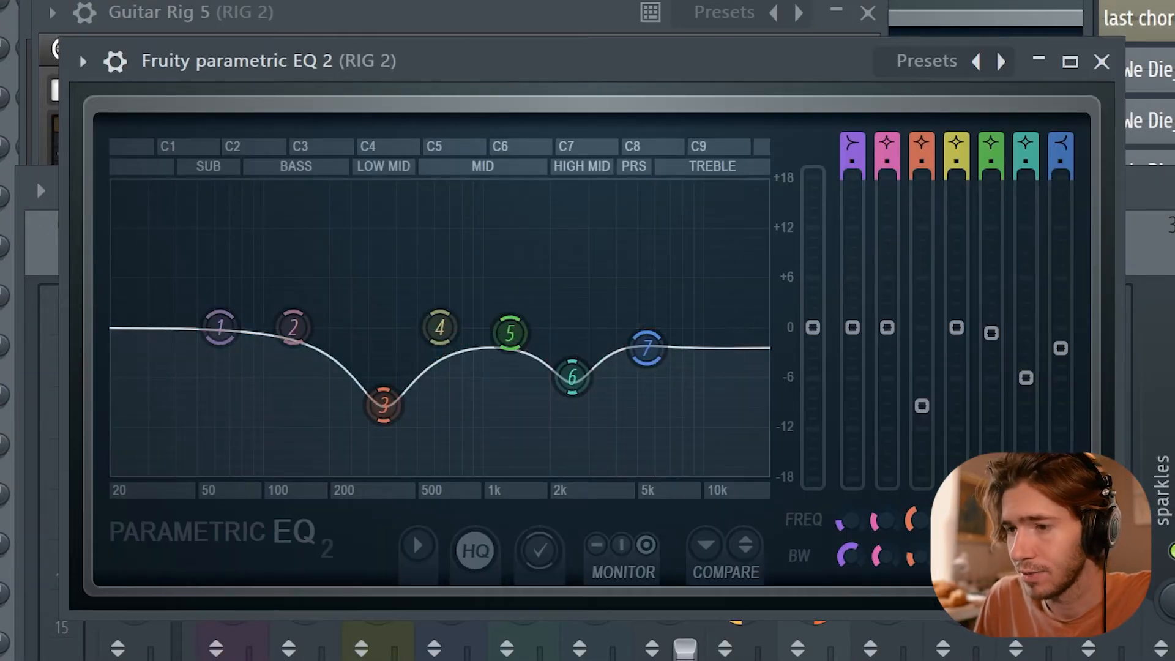
left_click(1037, 61)
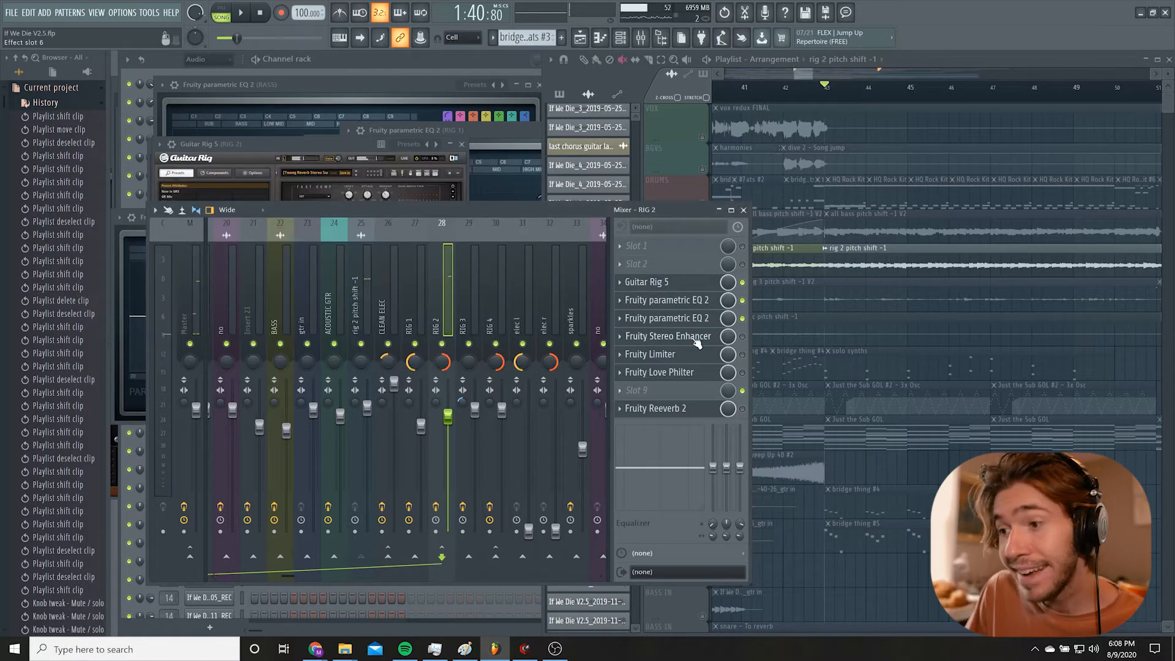
Open RIG 2's Fruity Stereo Enhancer and Fruity Reeverb 2 plugin windows.
left_click(666, 335)
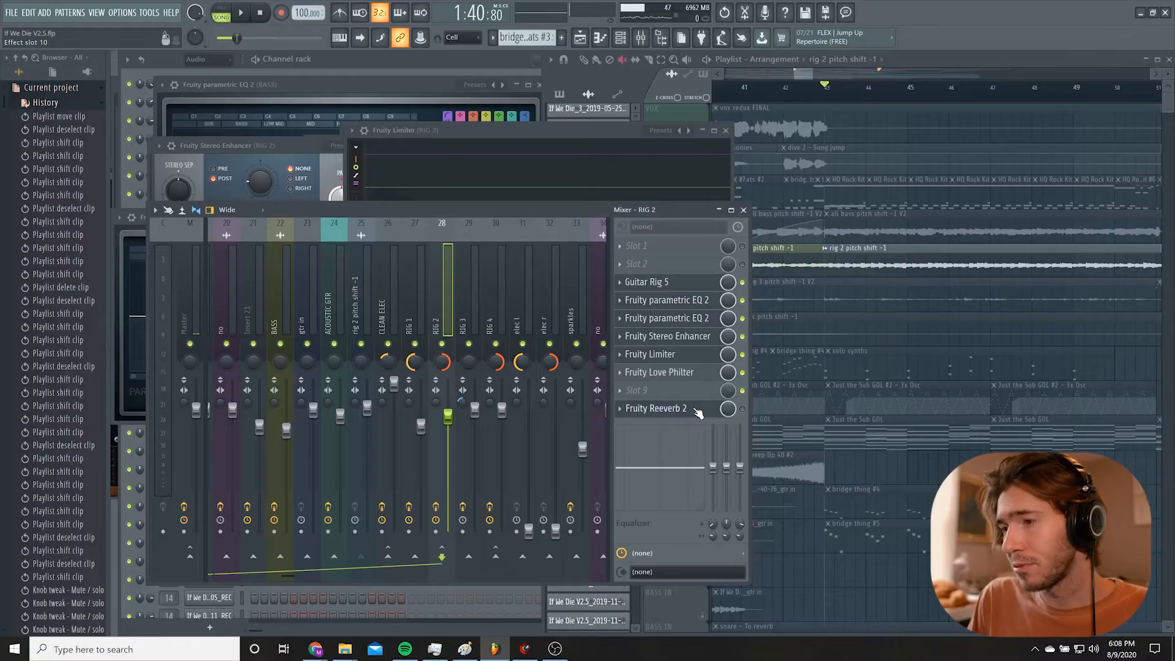
left_click(655, 407)
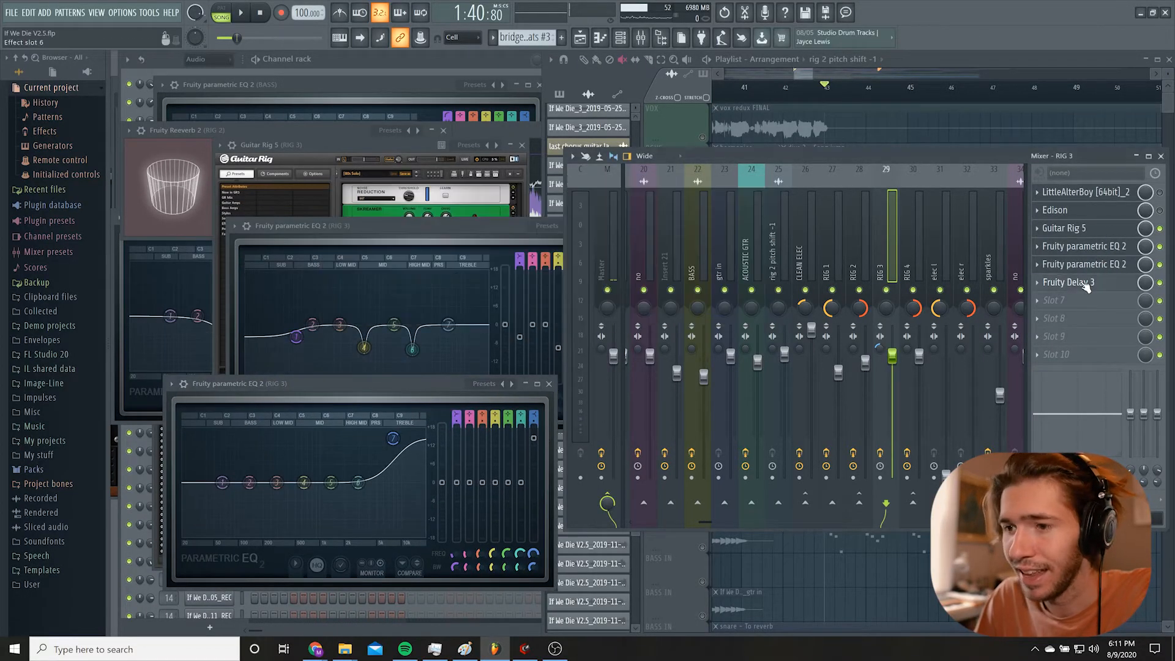
Open the Fruity Delay 3 effect on the RIG 3 mixer track.
left_click(1068, 283)
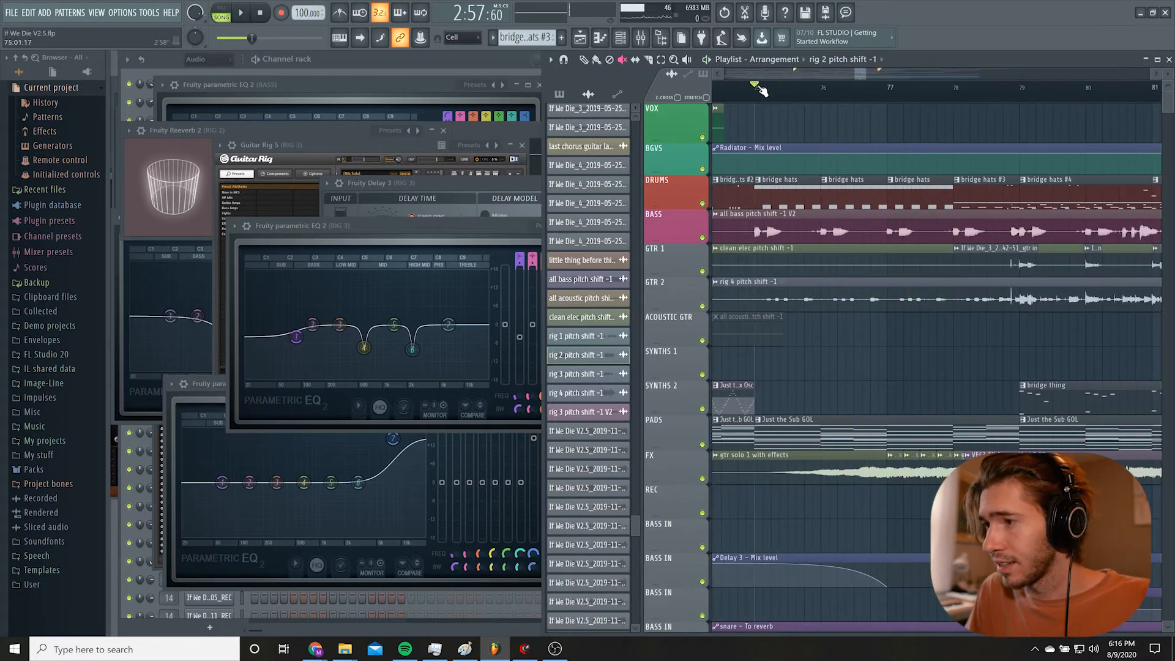
left_click(240, 13)
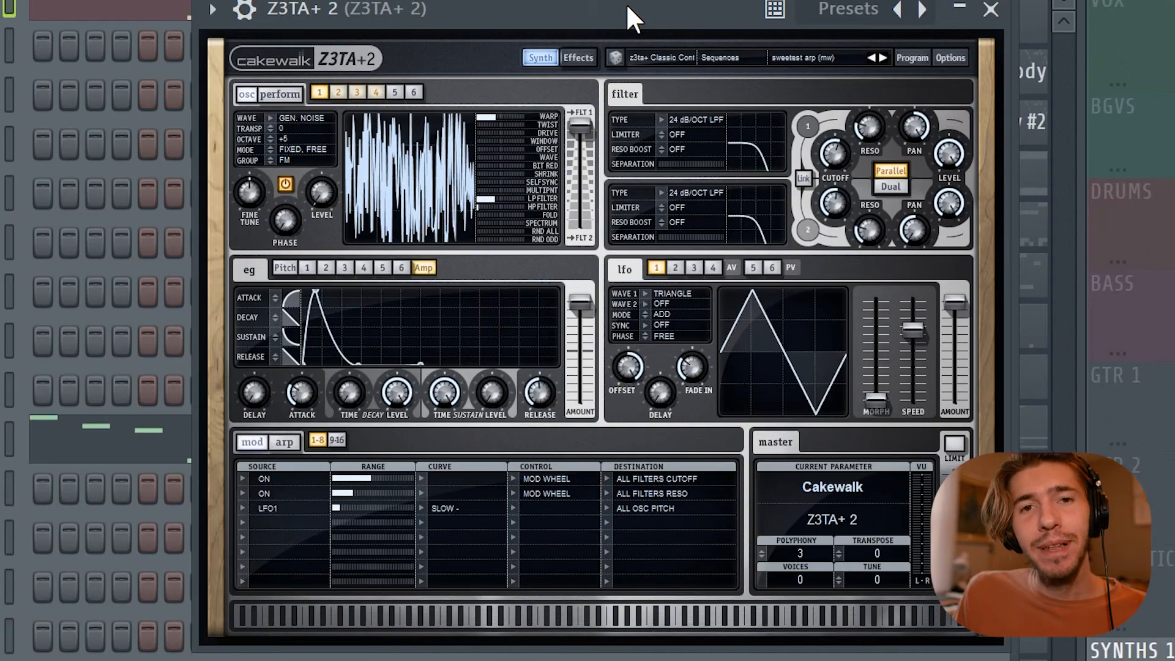
mouse_move(928, 82)
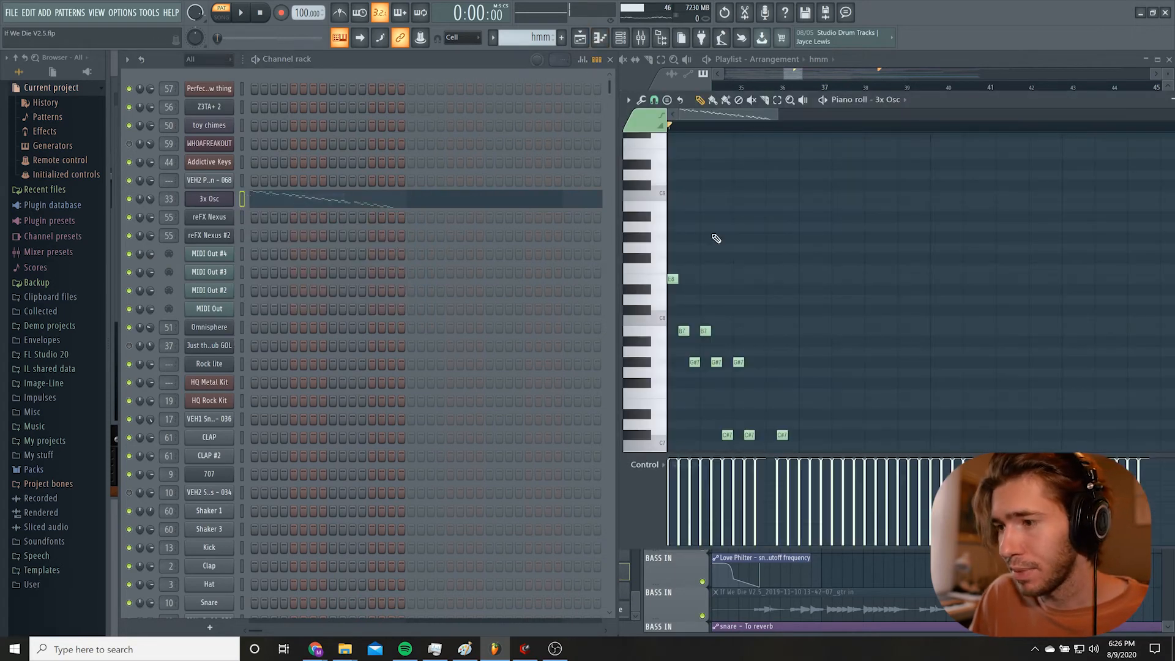
Return to the Playlist arrangement and scroll right toward bar 41.
left_click(240, 13)
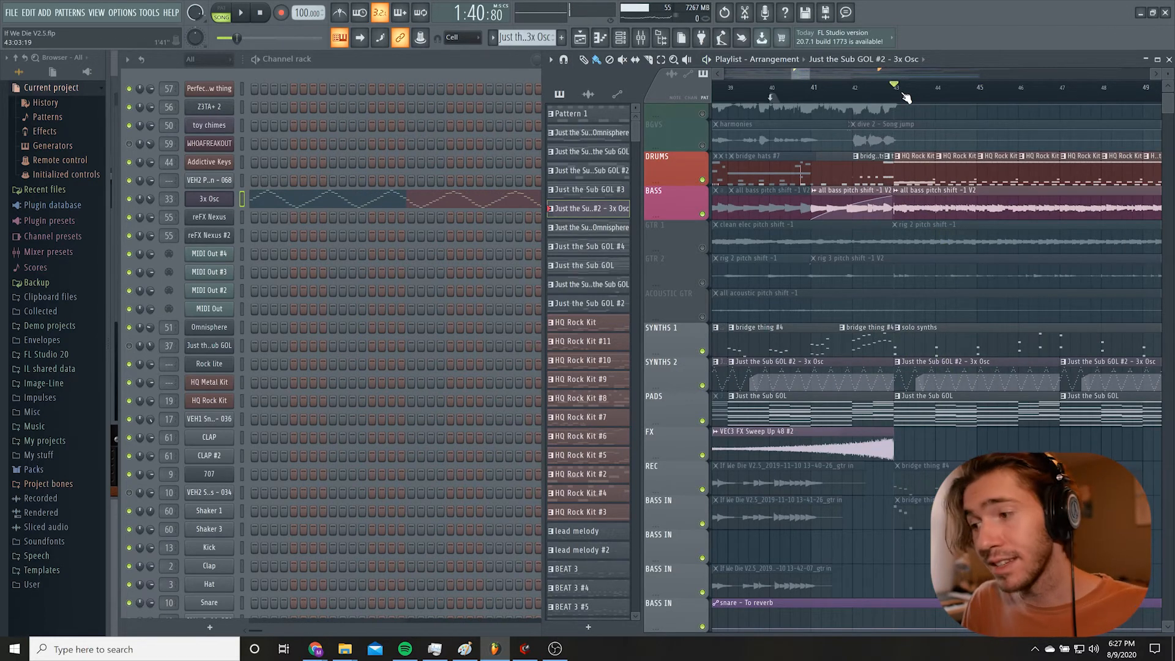
scroll("right", 3)
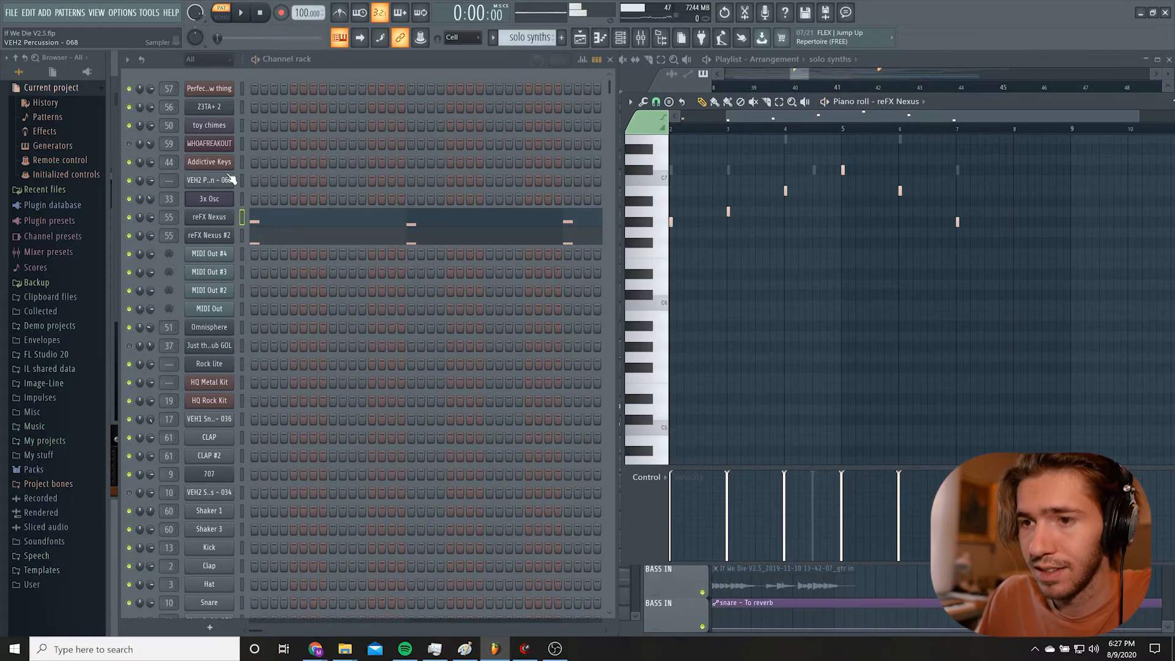
Open the reFX Nexus synth interface and drag a control in its window.
left_click(208, 216)
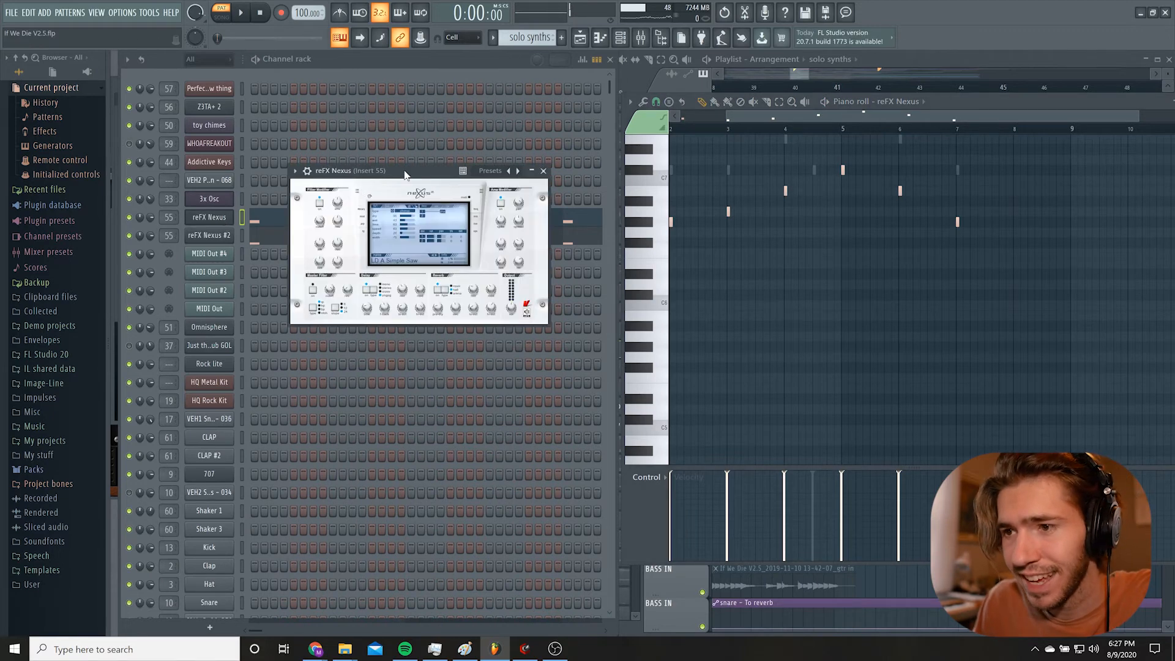
left_click_drag(405, 170, 430, 166)
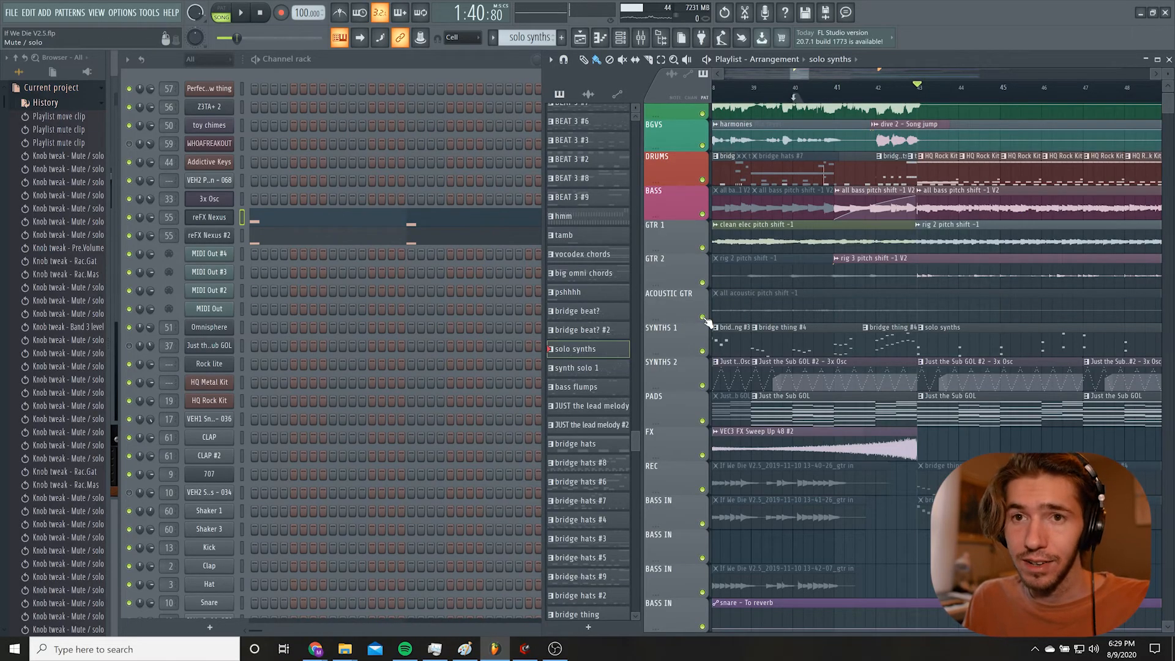
Use the top toolbar while heading to the toy chimes synth section.
left_click(239, 13)
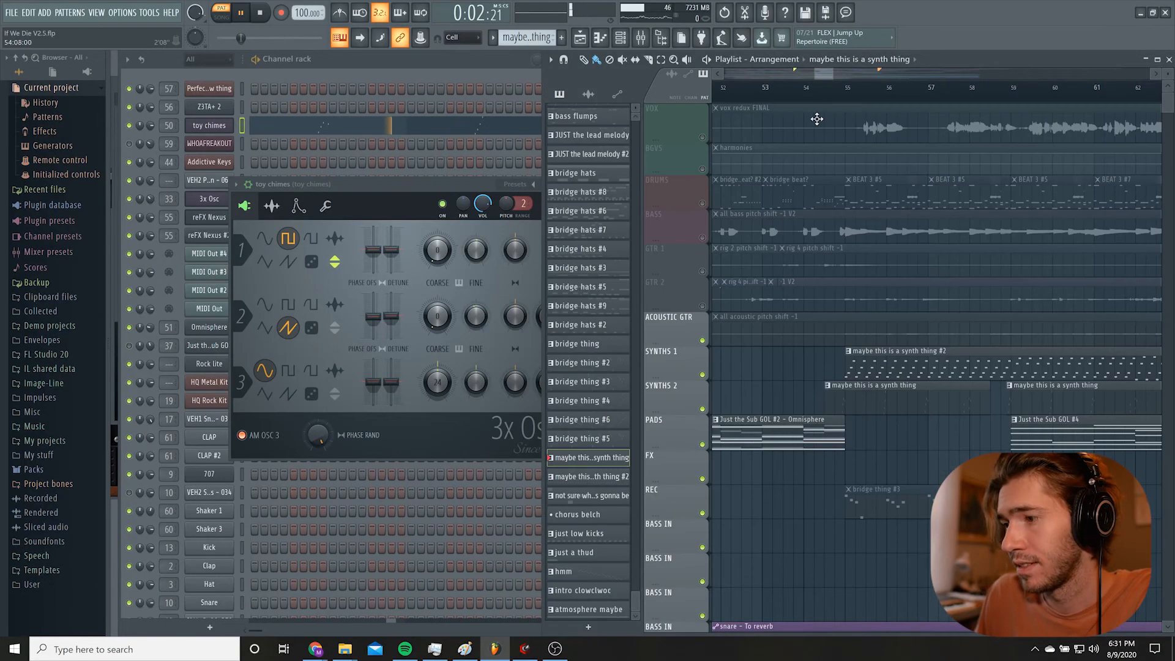
Close the toy chimes synth and select the 'maybe this is a synth thing #2' pattern.
left_click(260, 13)
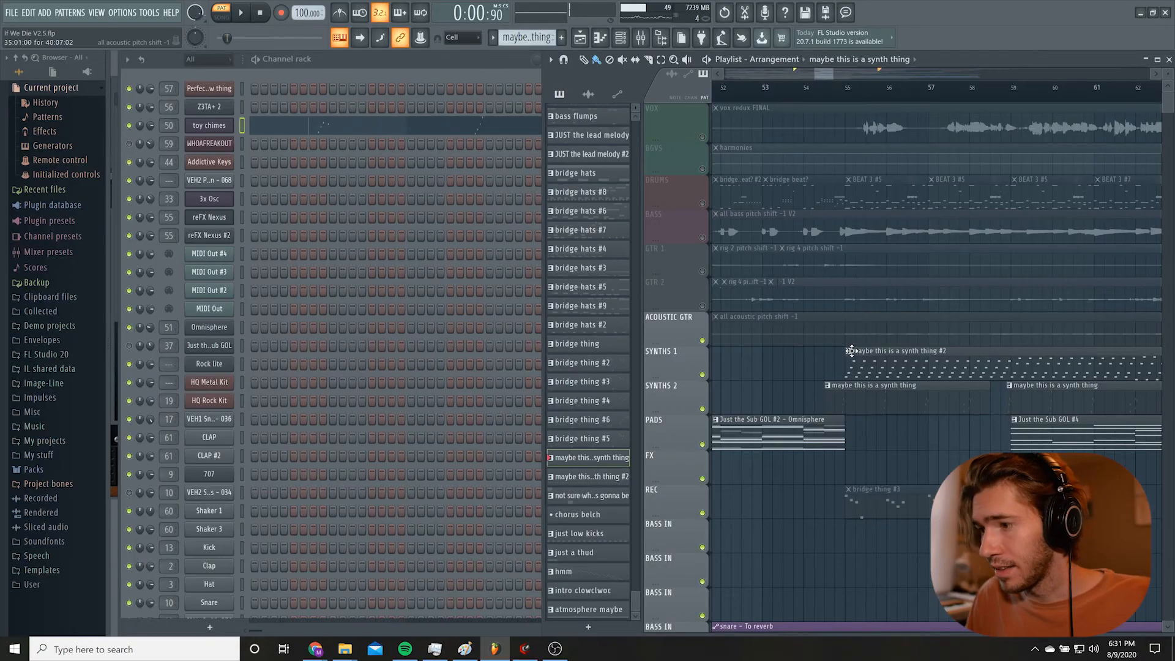
left_click(208, 307)
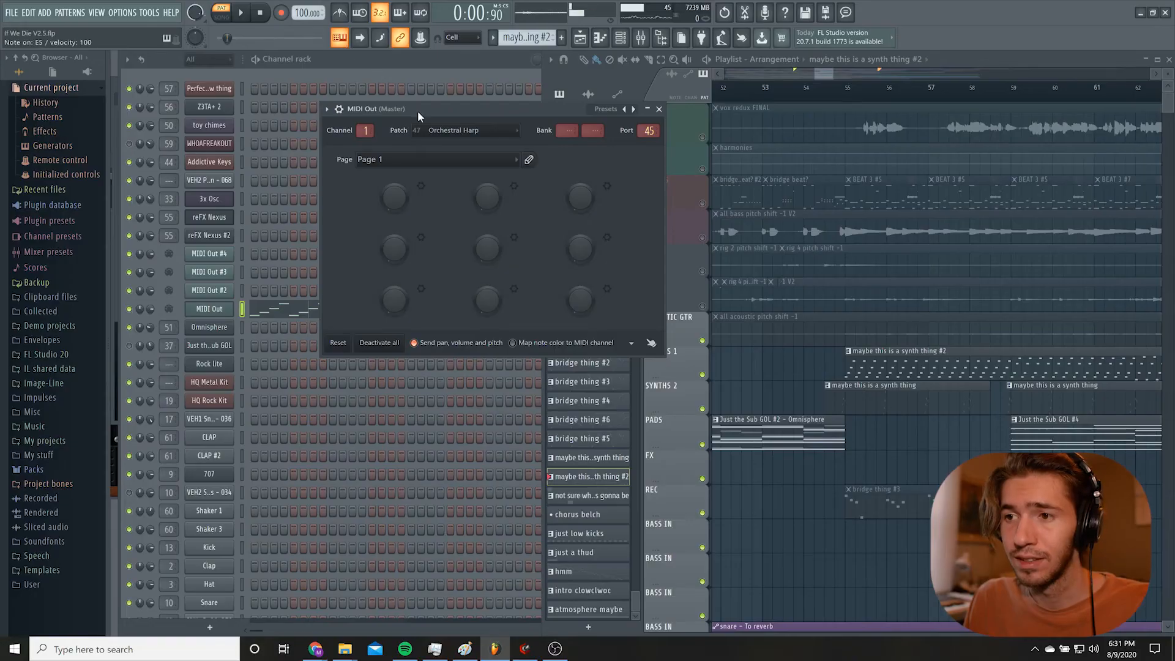
Play the song from around bar 54.
left_click(472, 130)
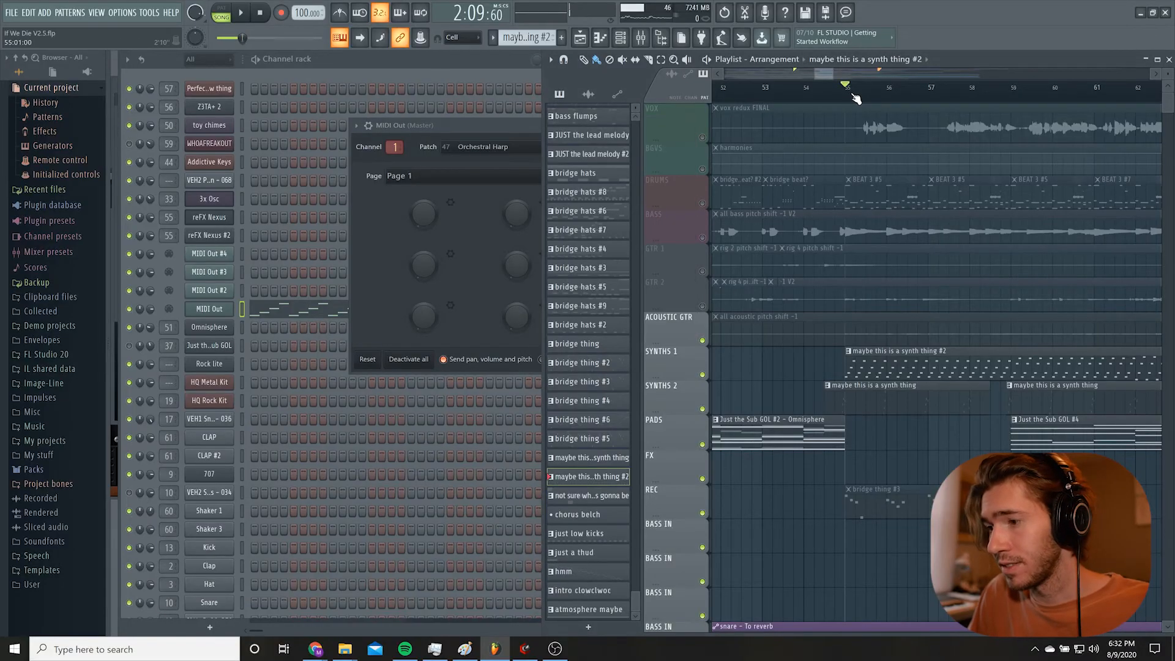
left_click(239, 13)
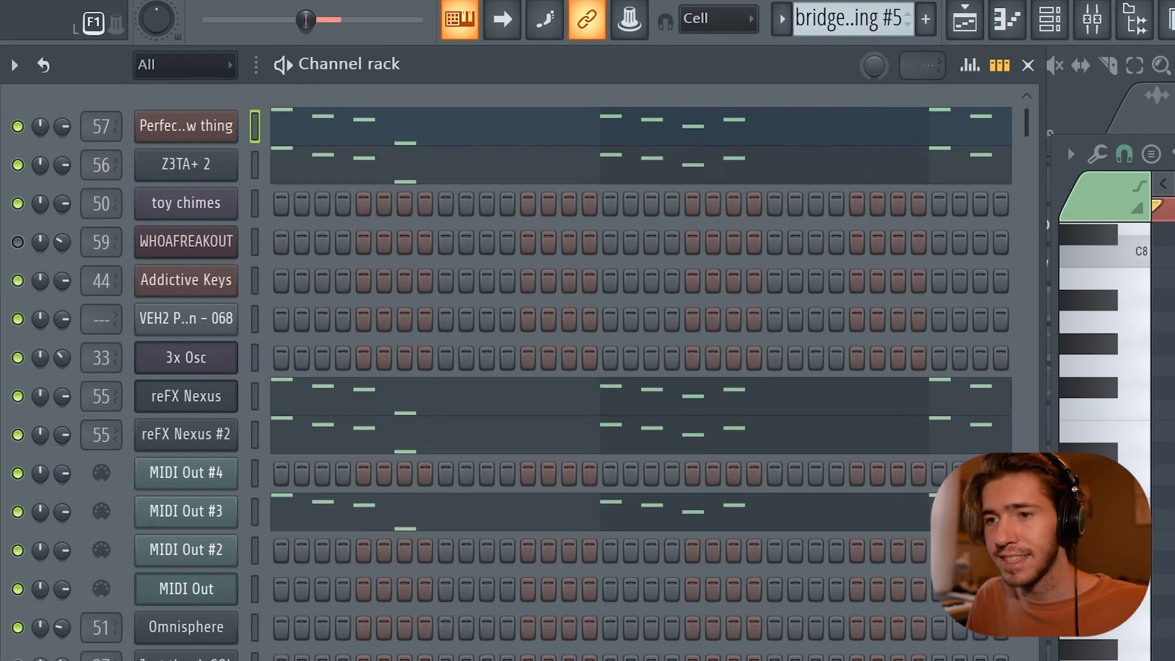
mouse_move(547, 464)
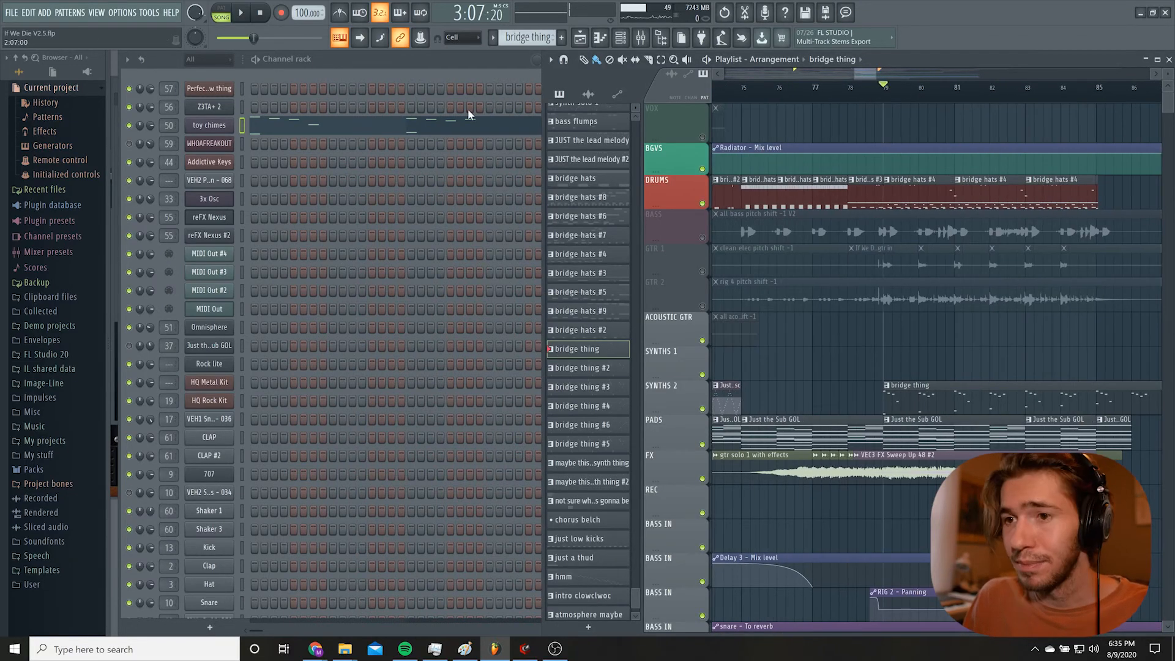
Review the toy chimes notes in the piano roll, then stop song playback.
right_click(209, 125)
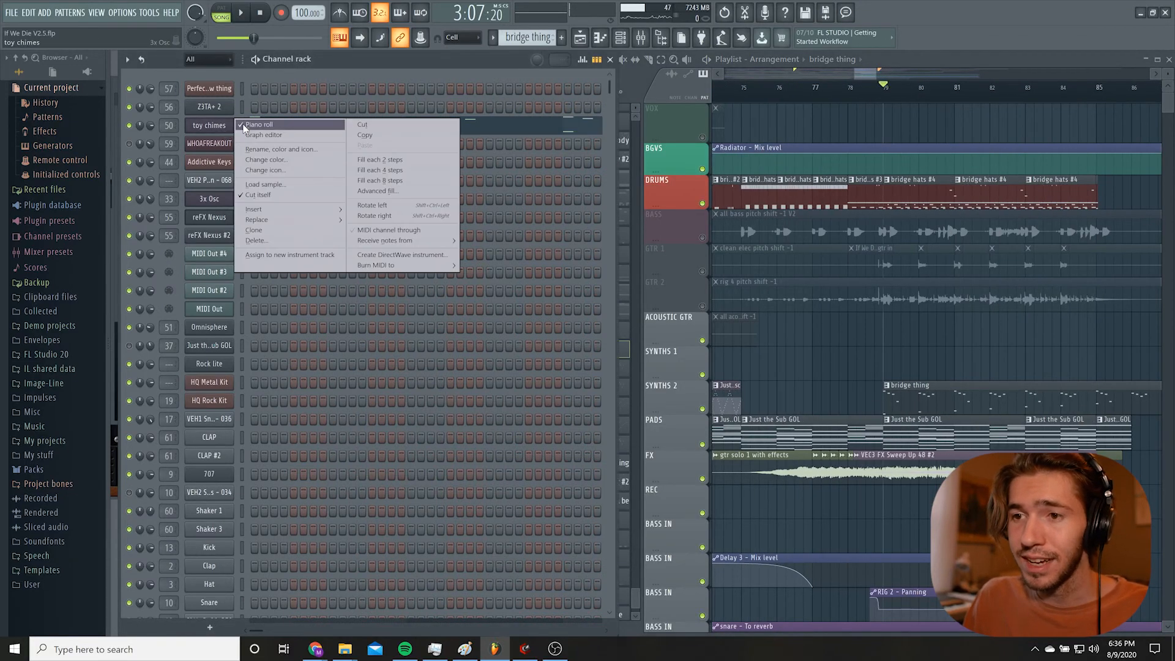
left_click(258, 124)
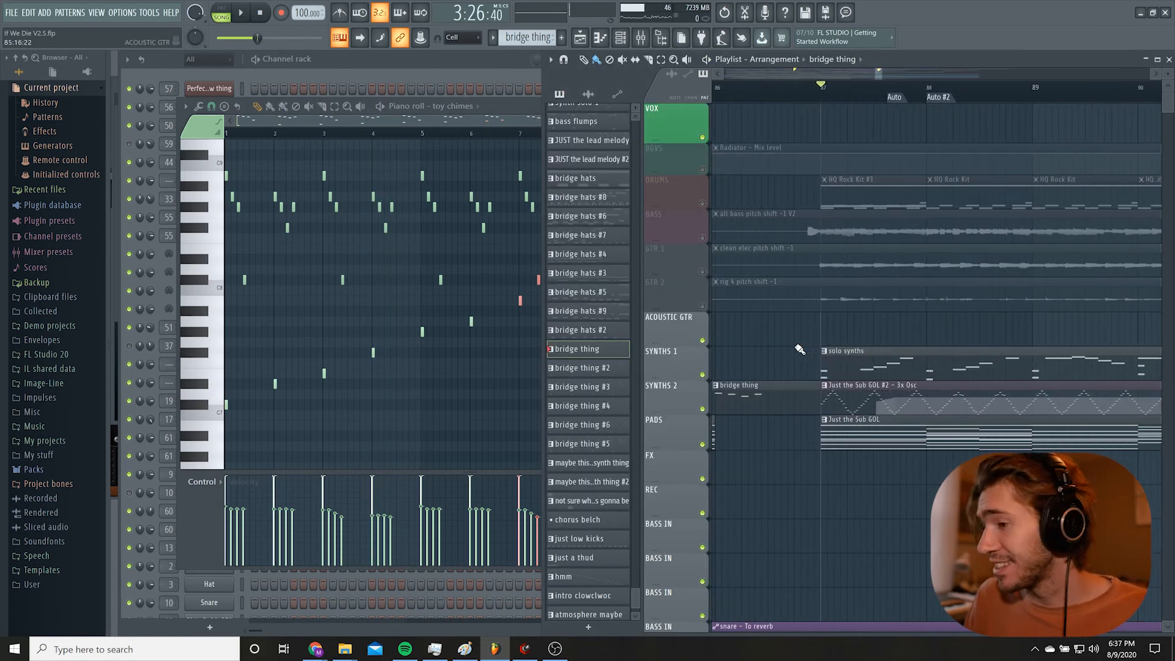
left_click(240, 13)
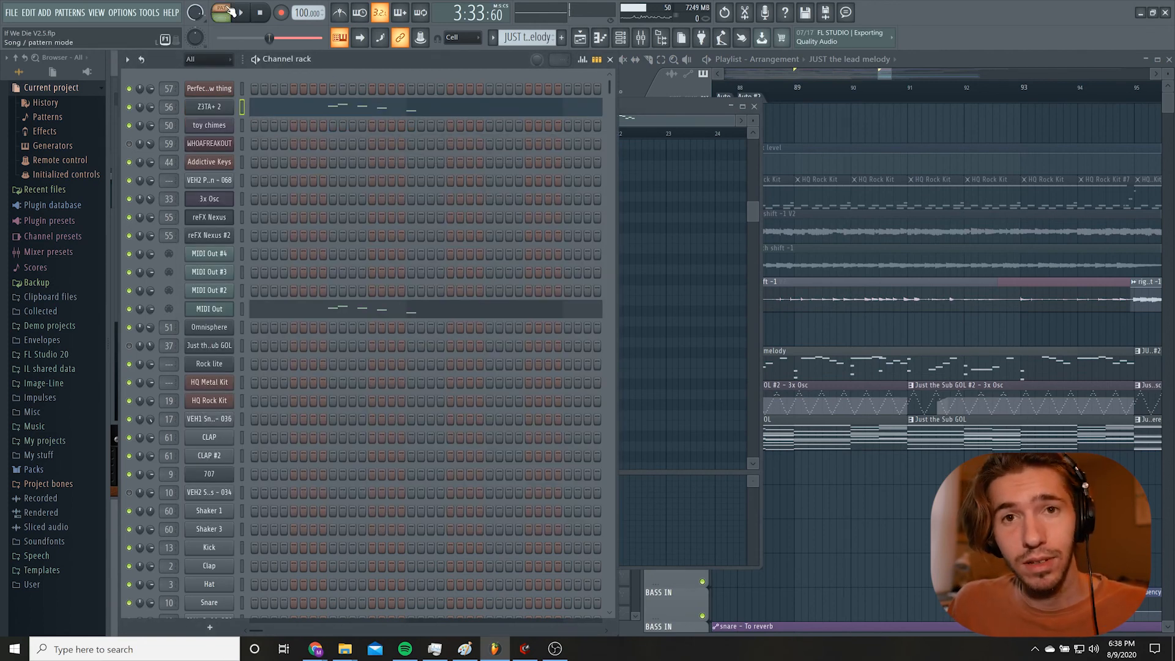
left_click(240, 12)
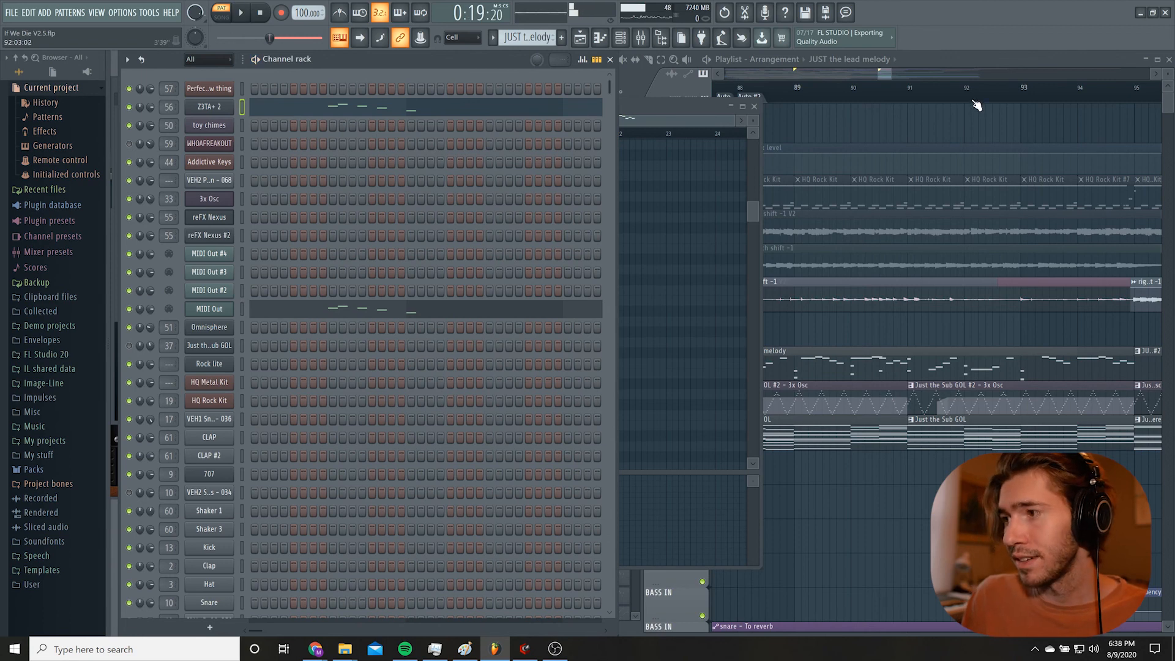